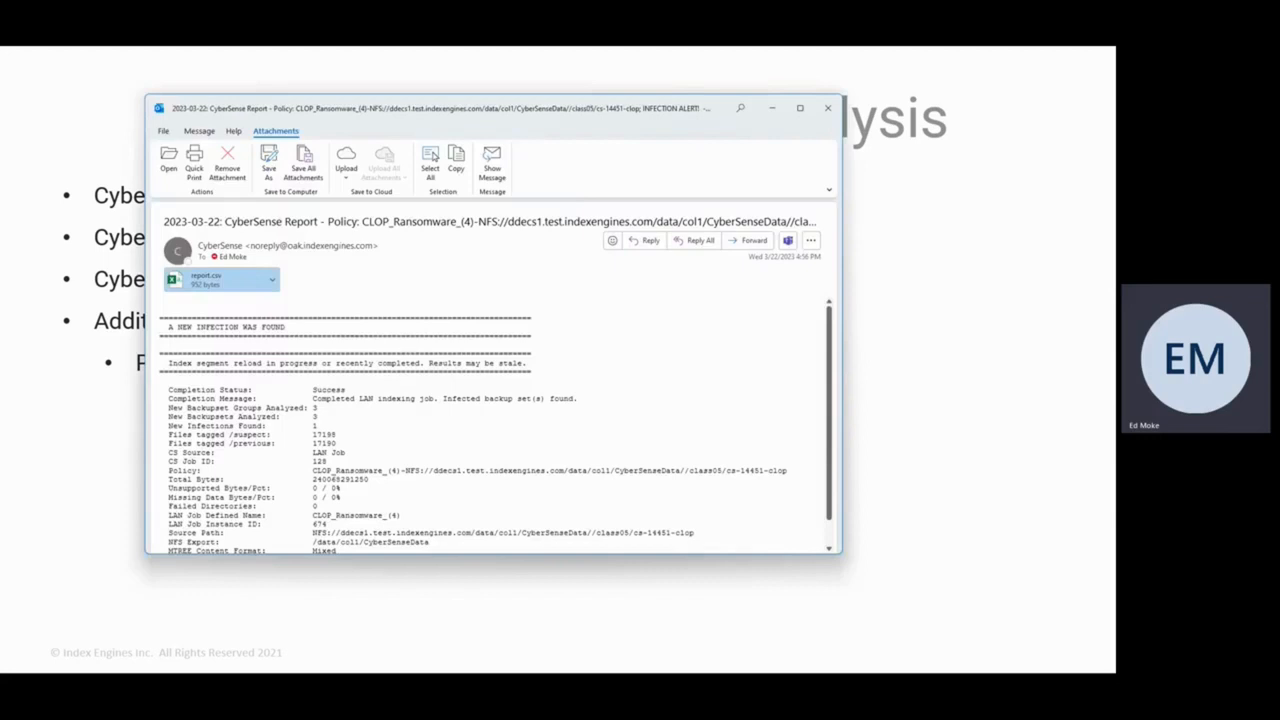
pyautogui.moveTo(856, 582)
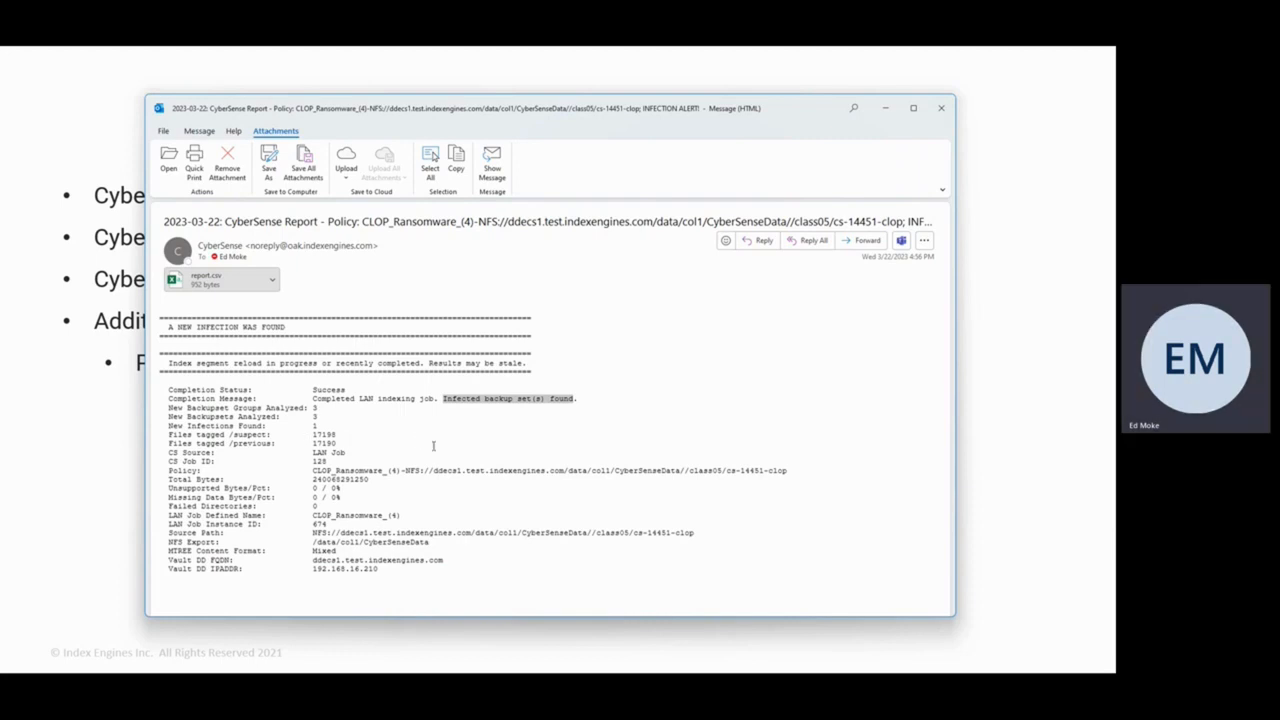
pyautogui.moveTo(474, 408)
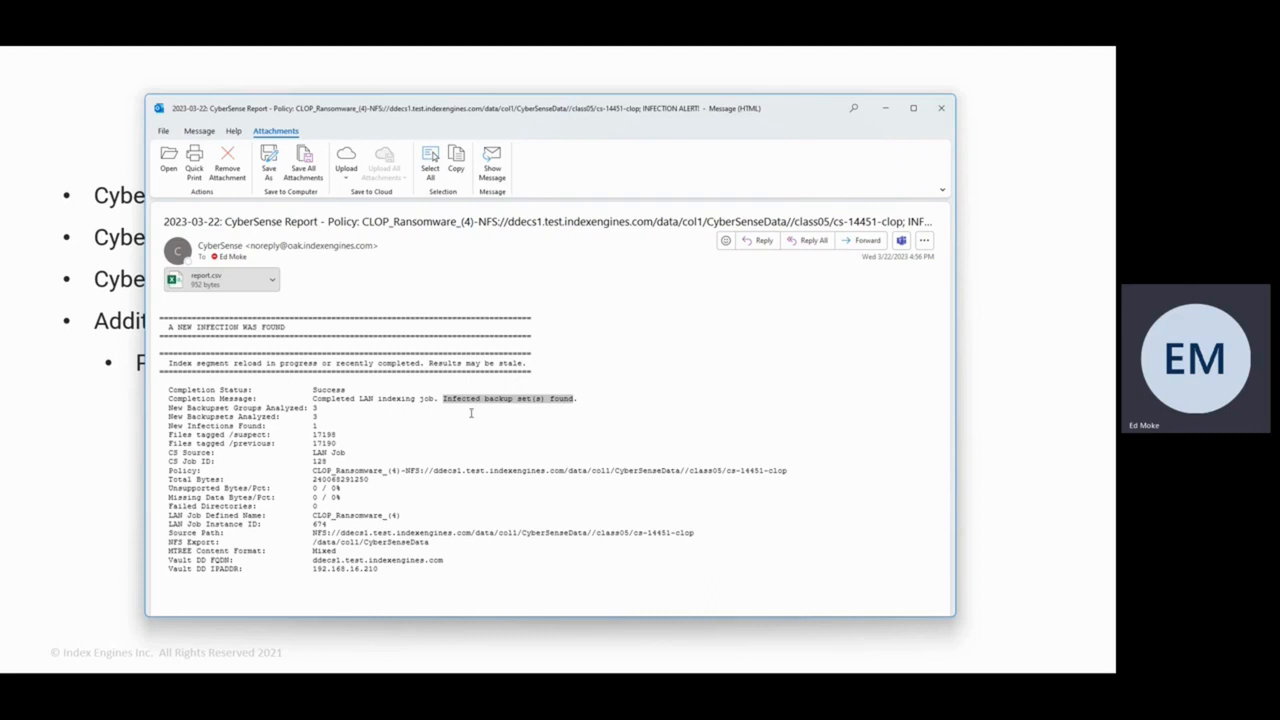
pyautogui.moveTo(52, 198)
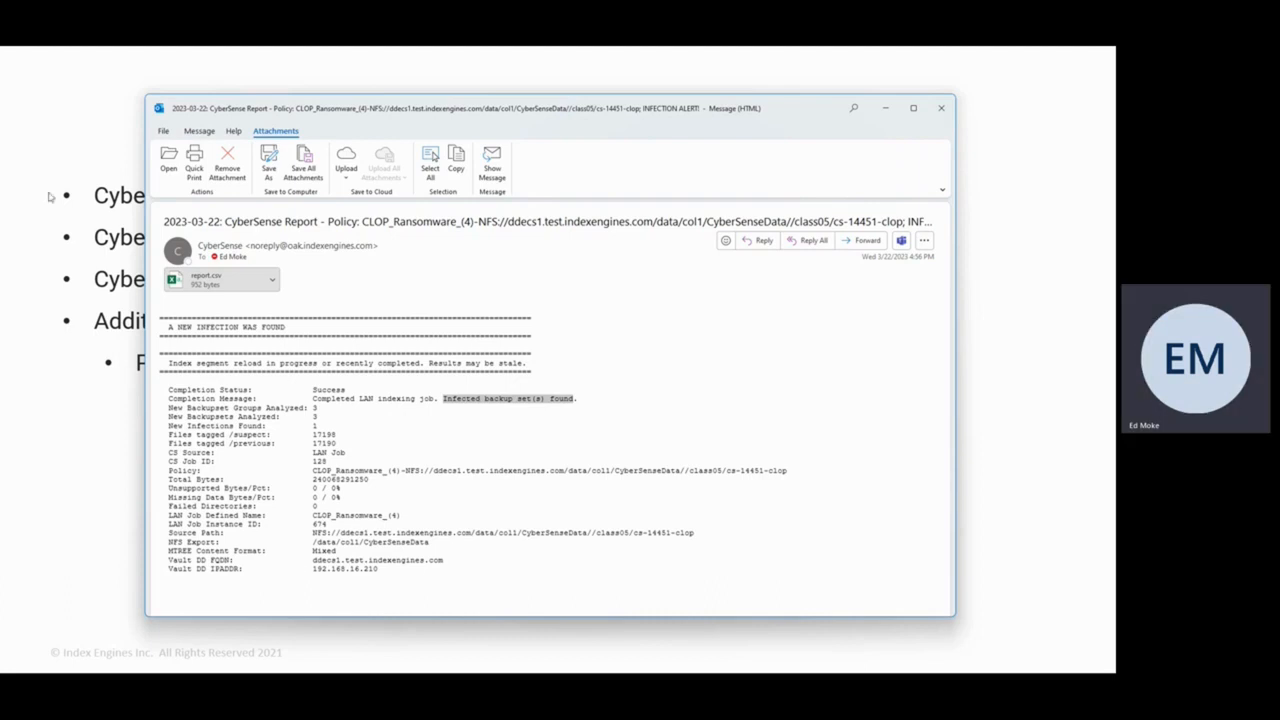
pyautogui.moveTo(52, 198)
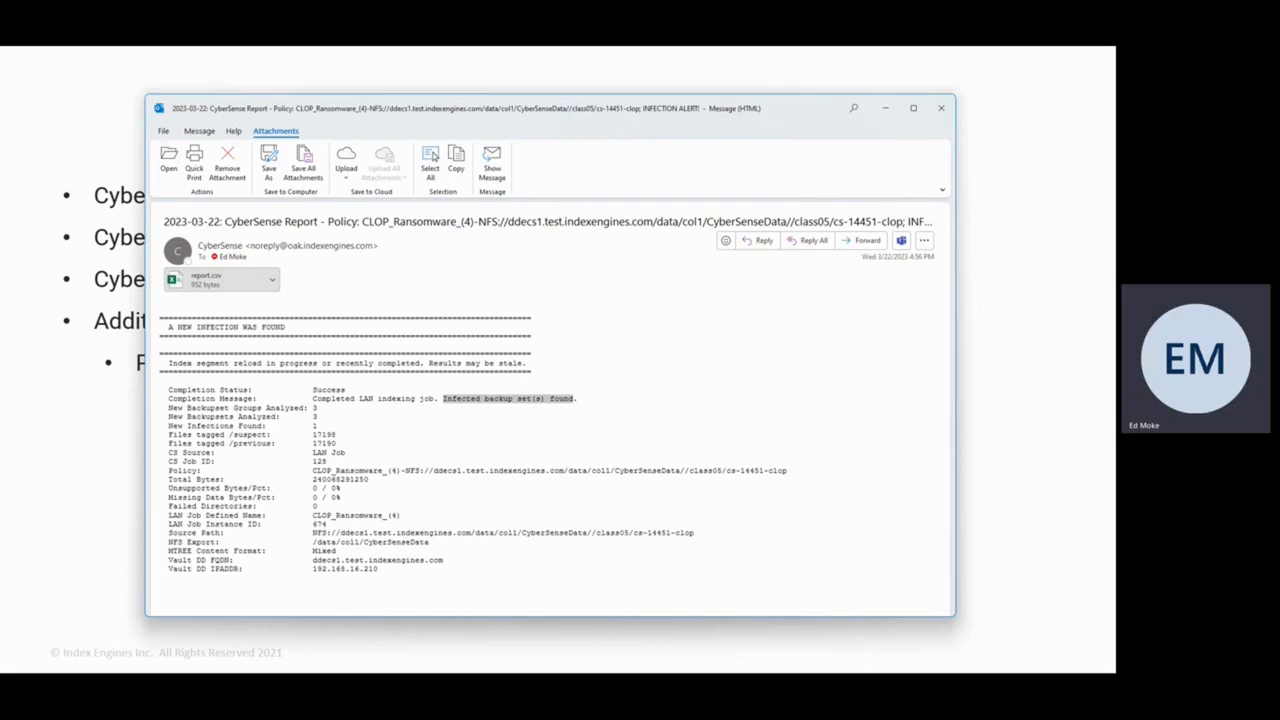
# Open the report.csv attachment from the CyberSense infection alert email.
pyautogui.doubleClick(204, 280)
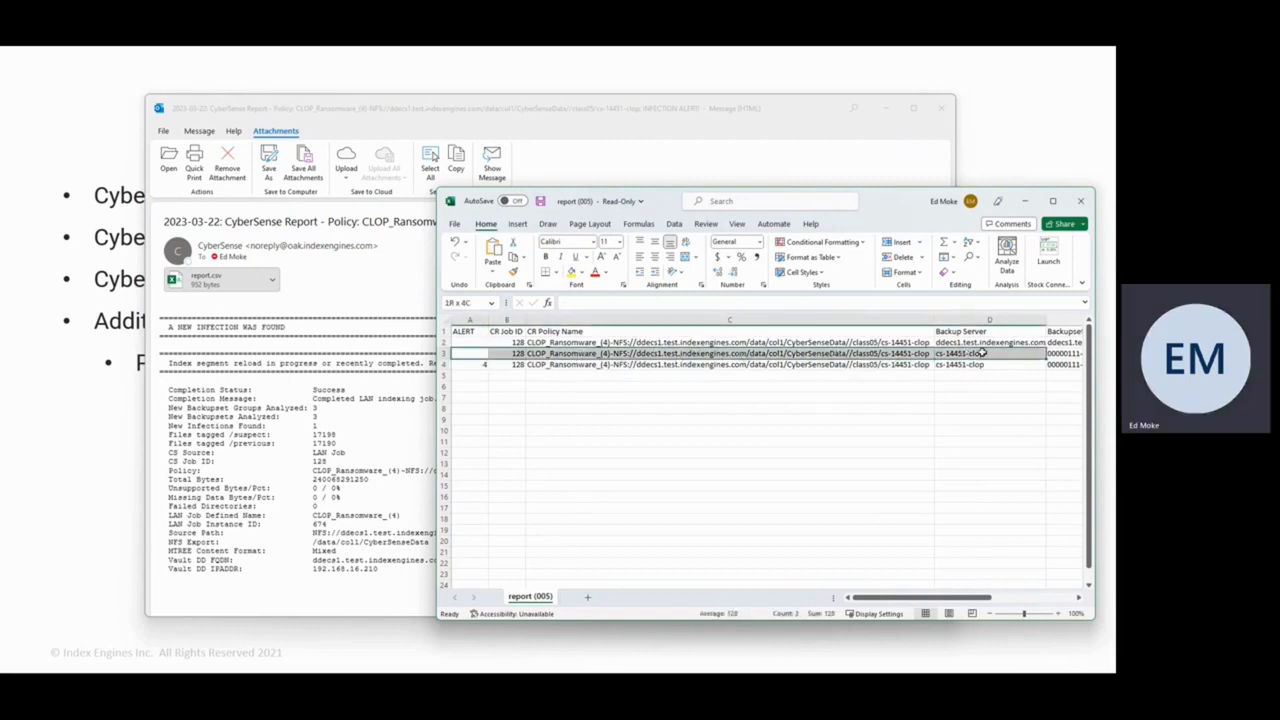
# Review the CLOP alert rows including the alert 4 entry, then close the report workbook without saving.
pyautogui.click(544, 364)
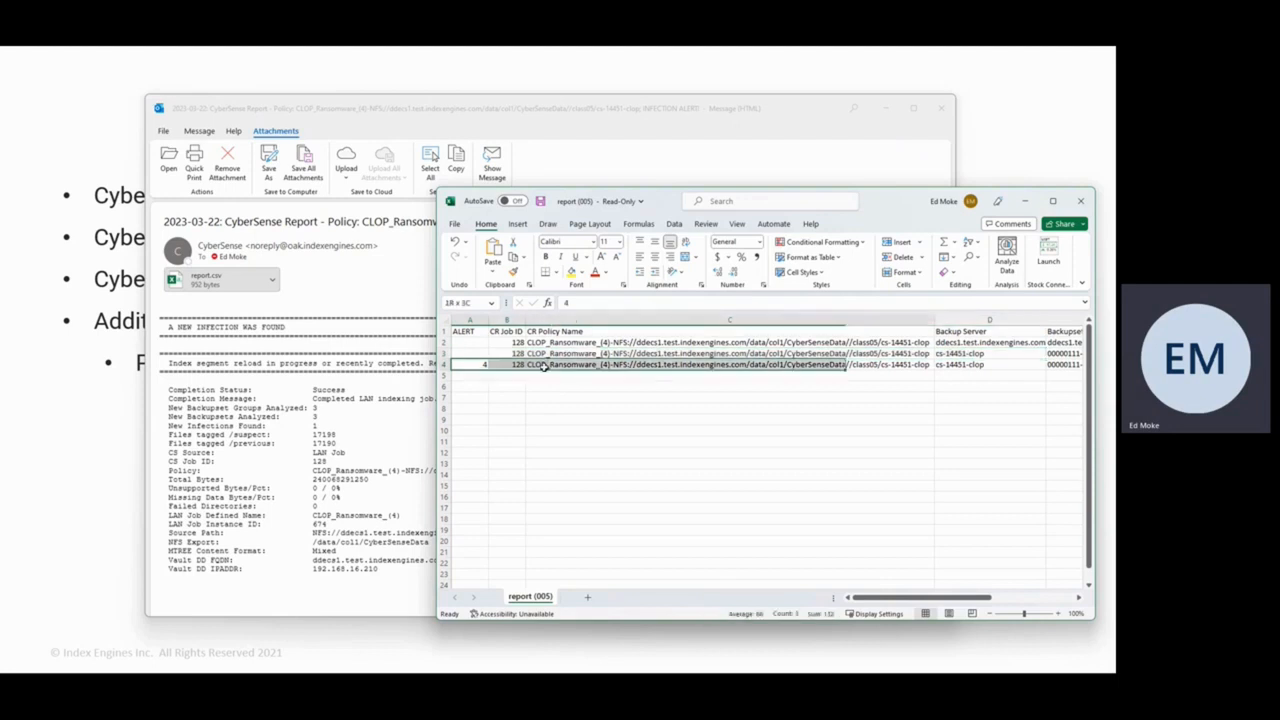
pyautogui.click(470, 364)
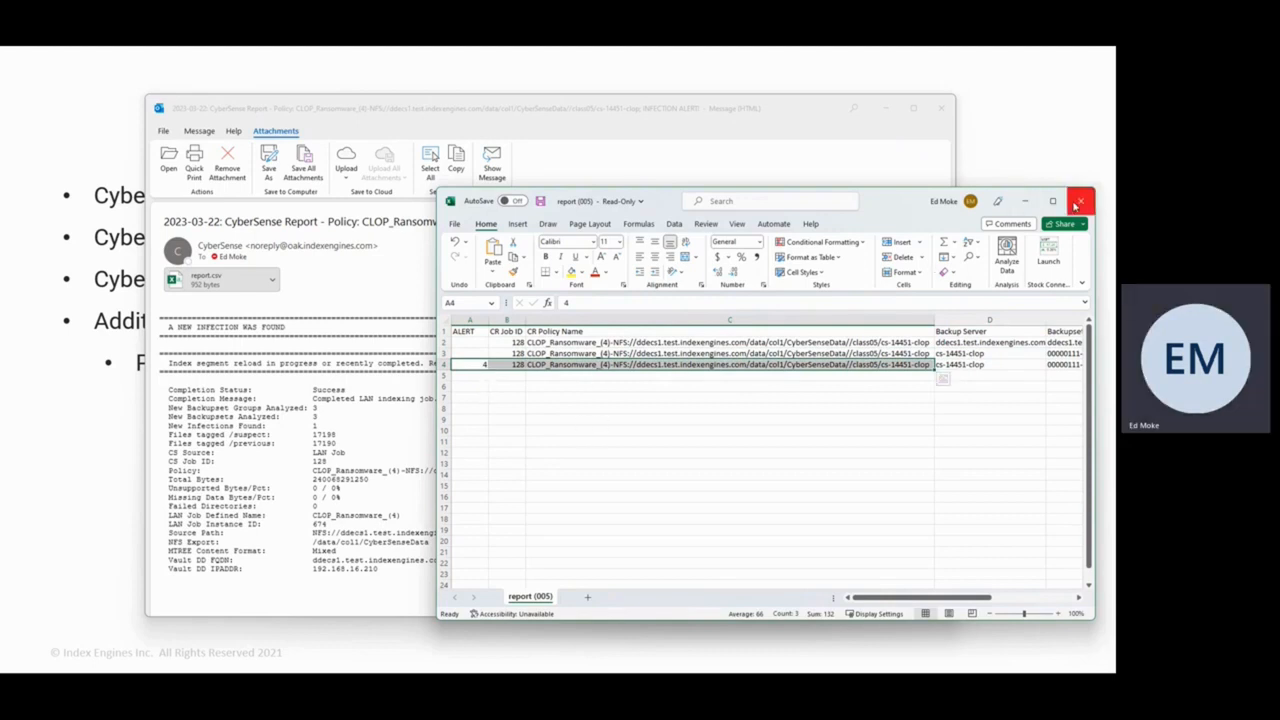
pyautogui.click(1080, 200)
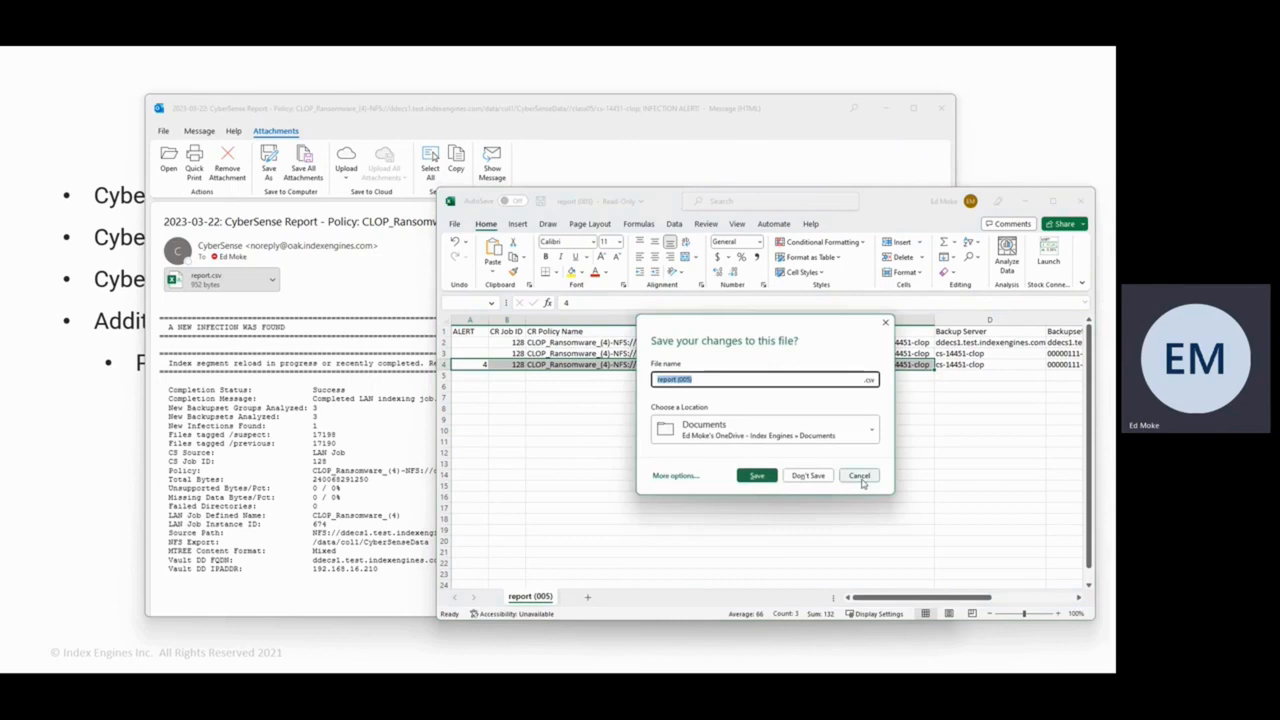
pyautogui.click(860, 476)
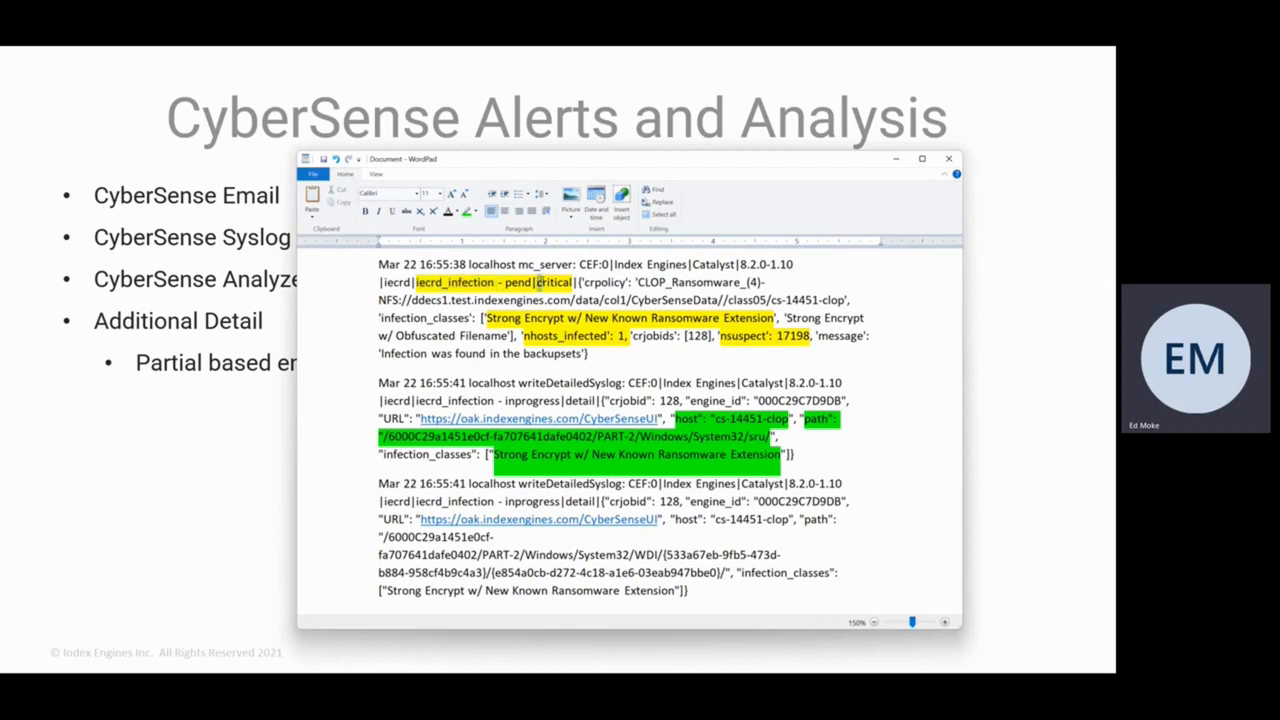
pyautogui.doubleClick(552, 282)
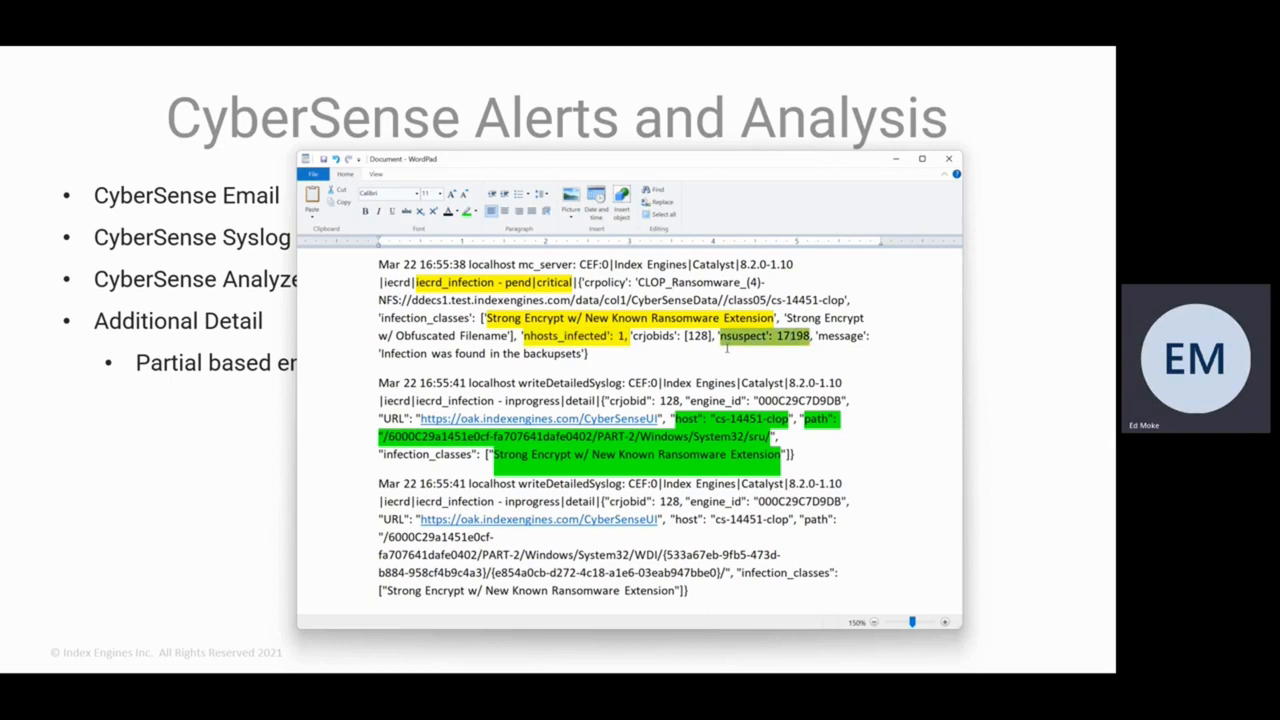
pyautogui.moveTo(582, 428)
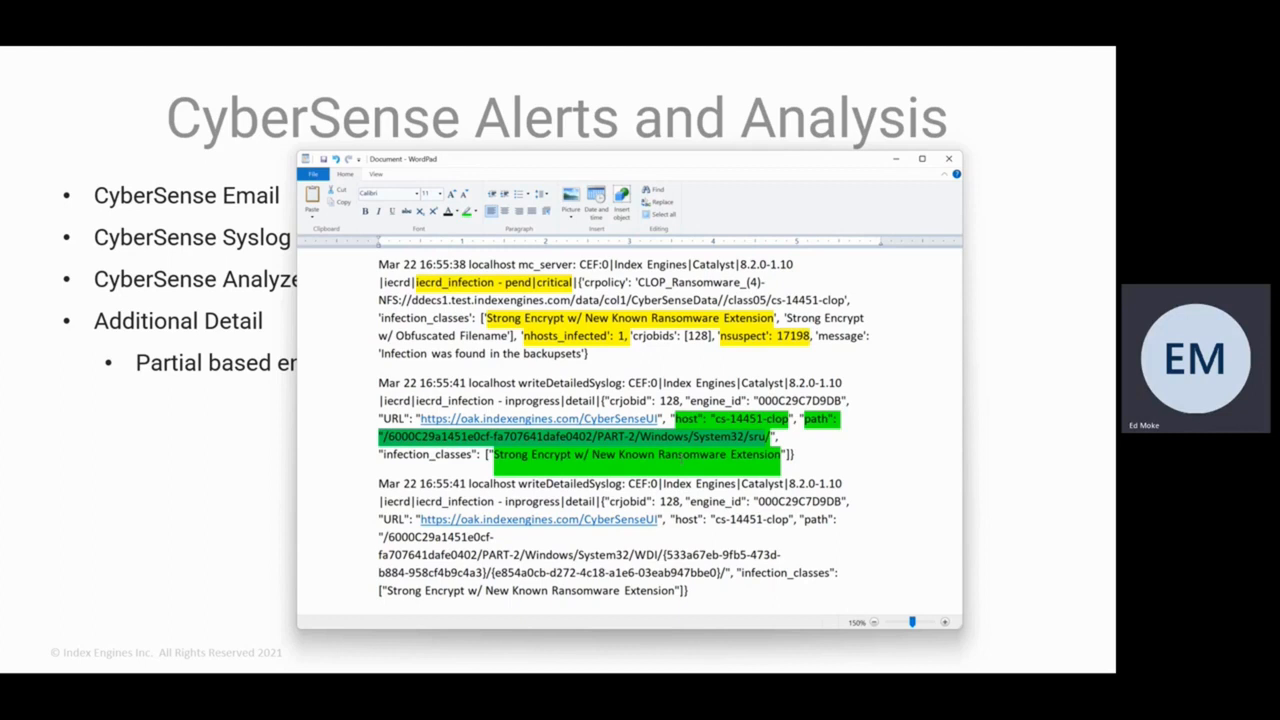
pyautogui.moveTo(778, 244)
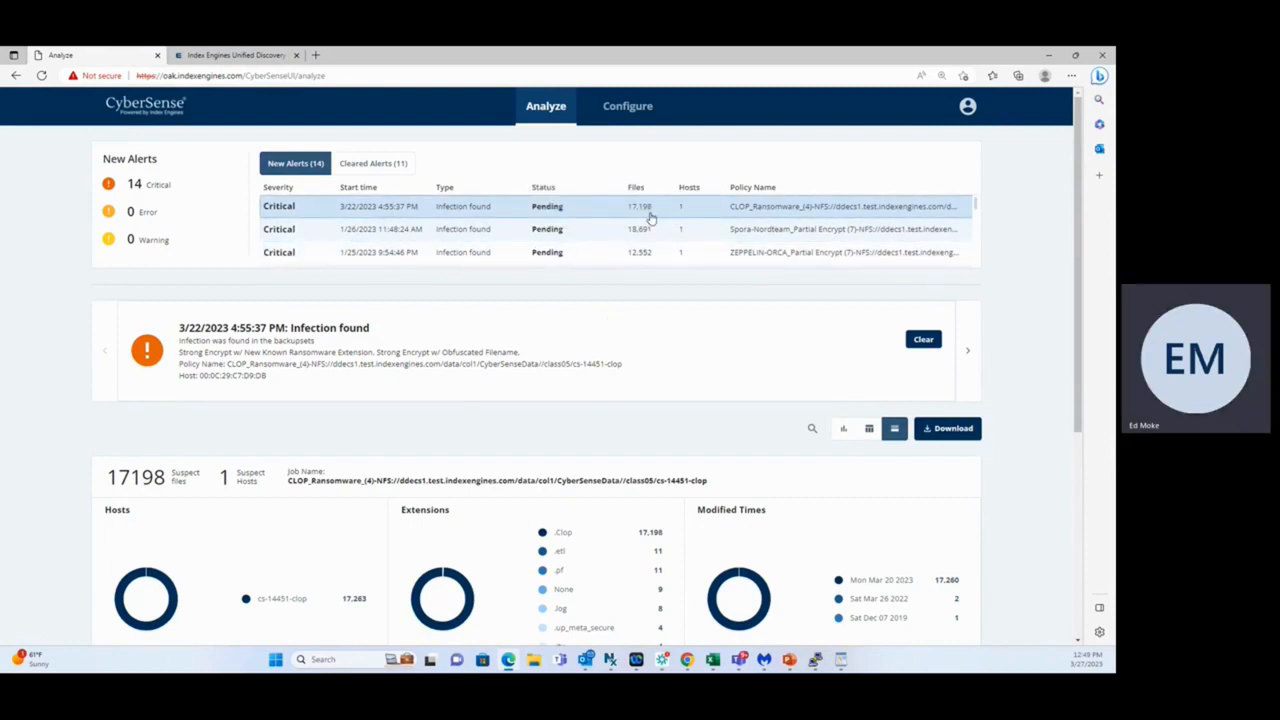
pyautogui.moveTo(548, 384)
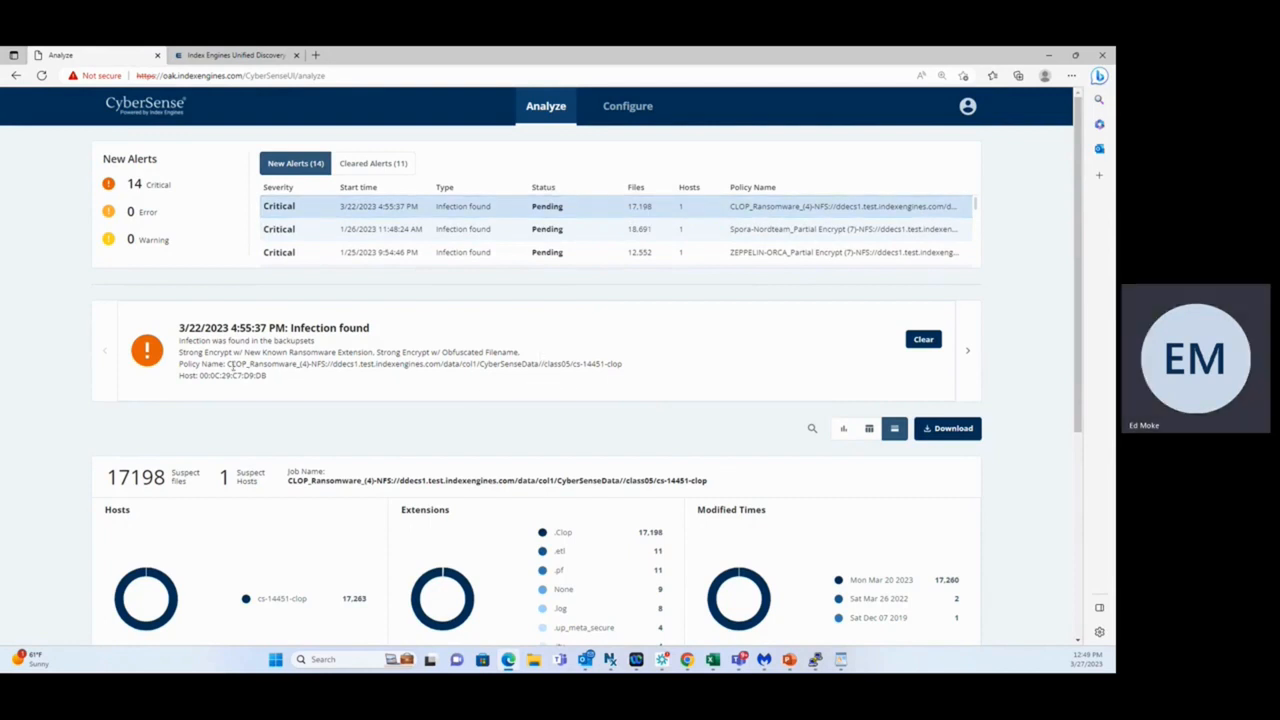
pyautogui.moveTo(230, 364)
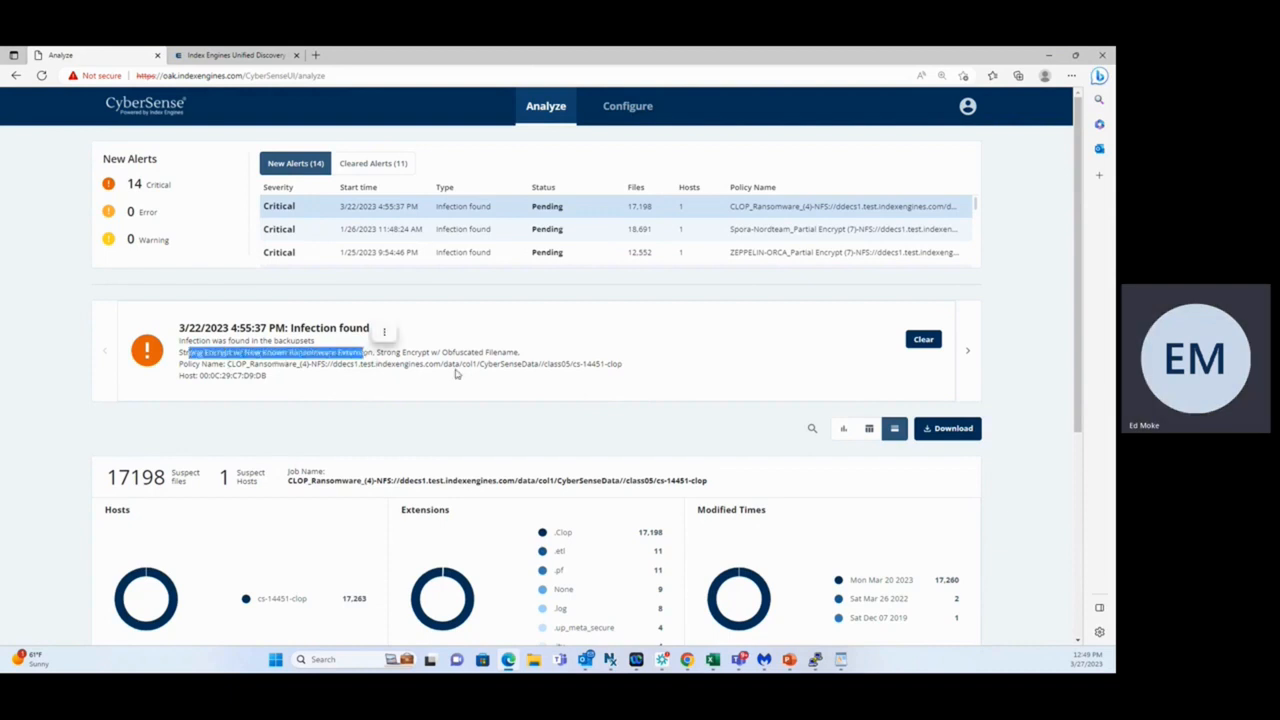
# Scroll the Analyze page down to the Hosts/Extensions charts and suspect file table.
pyautogui.scroll(-3)
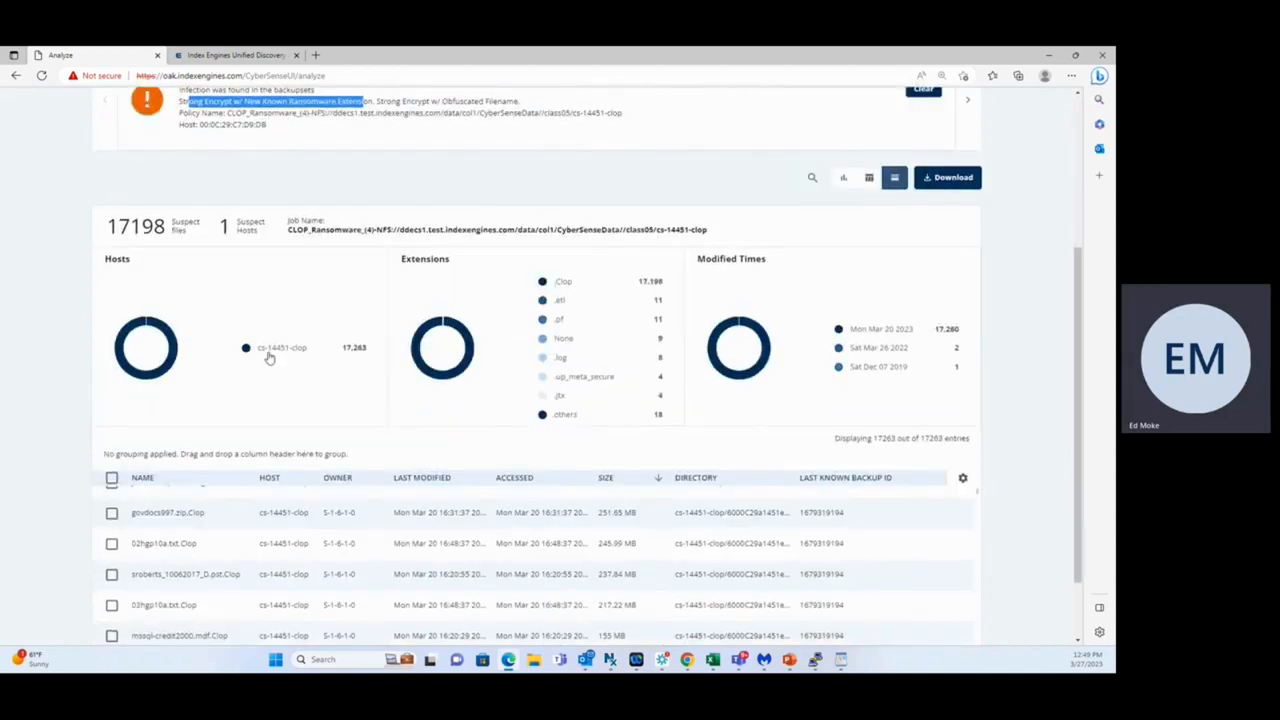
pyautogui.moveTo(322, 370)
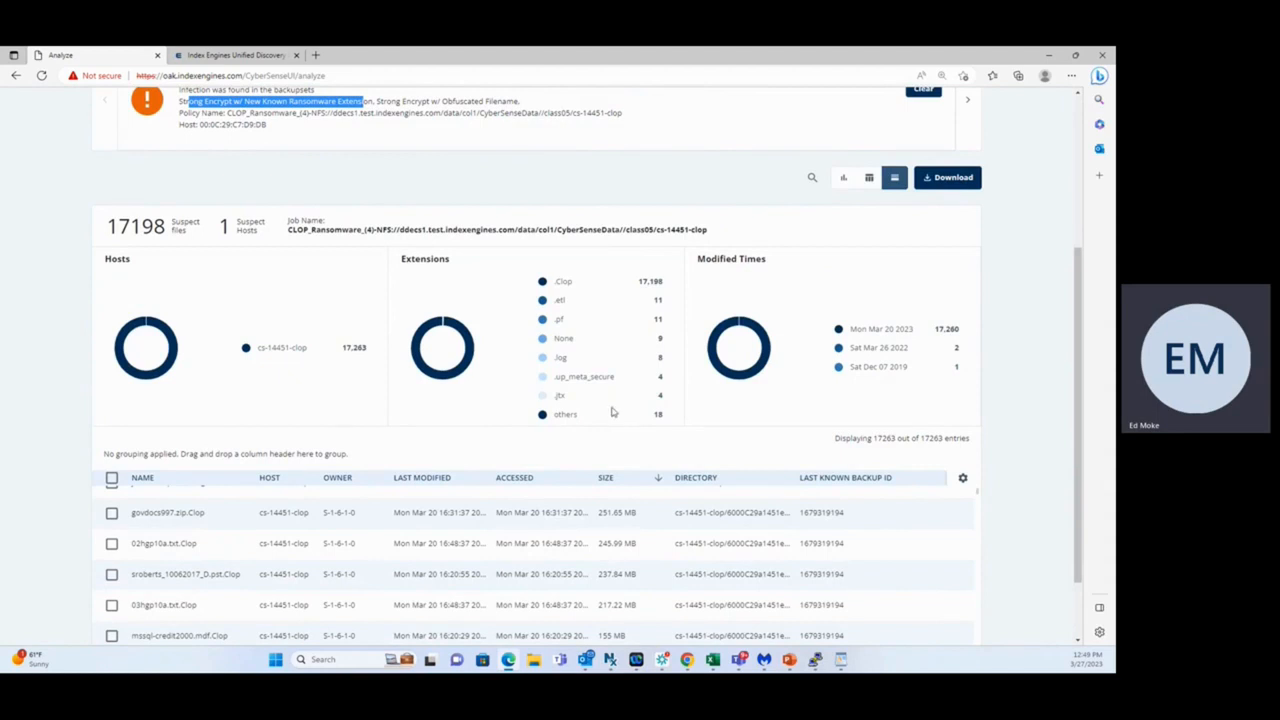
pyautogui.moveTo(632, 292)
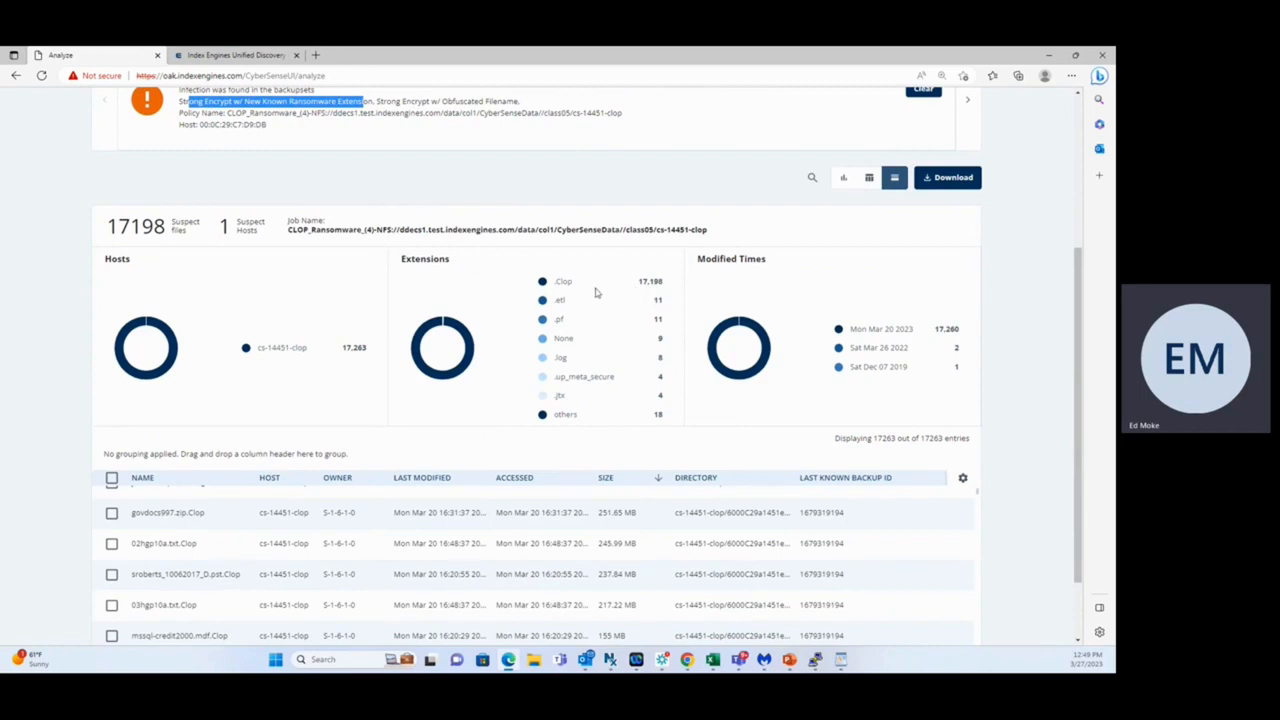
pyautogui.moveTo(836, 308)
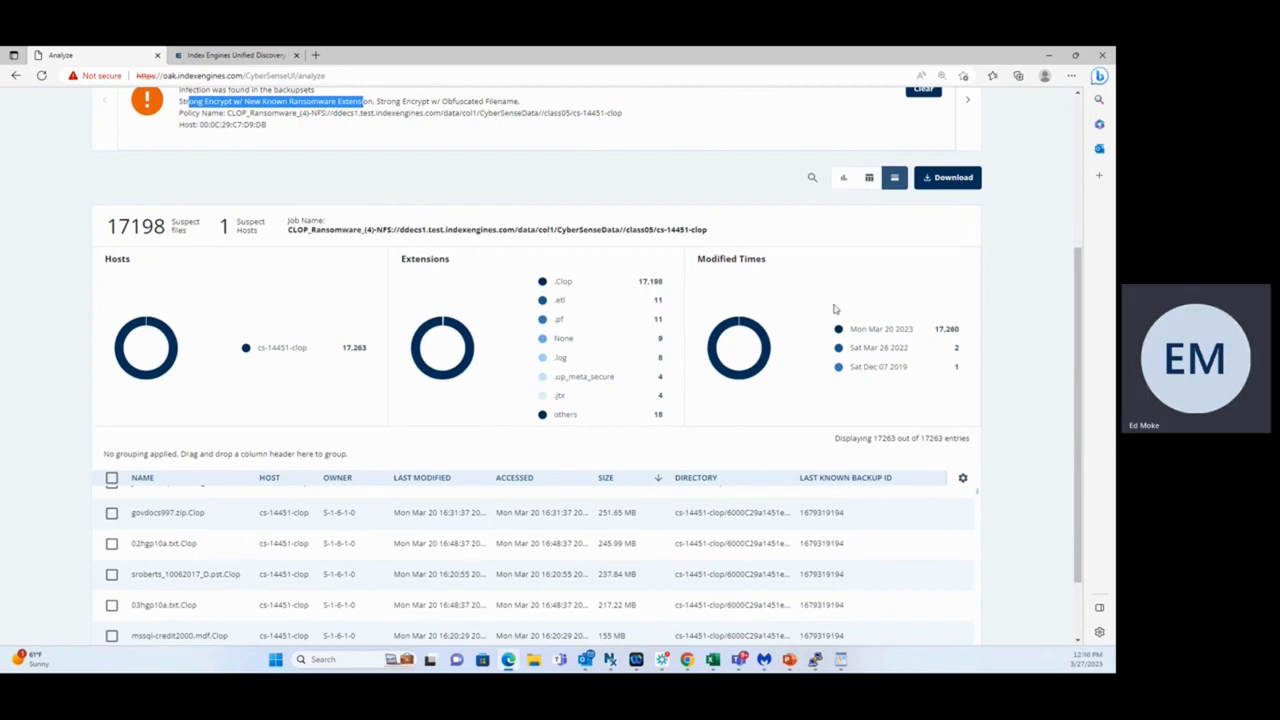
pyautogui.moveTo(750, 298)
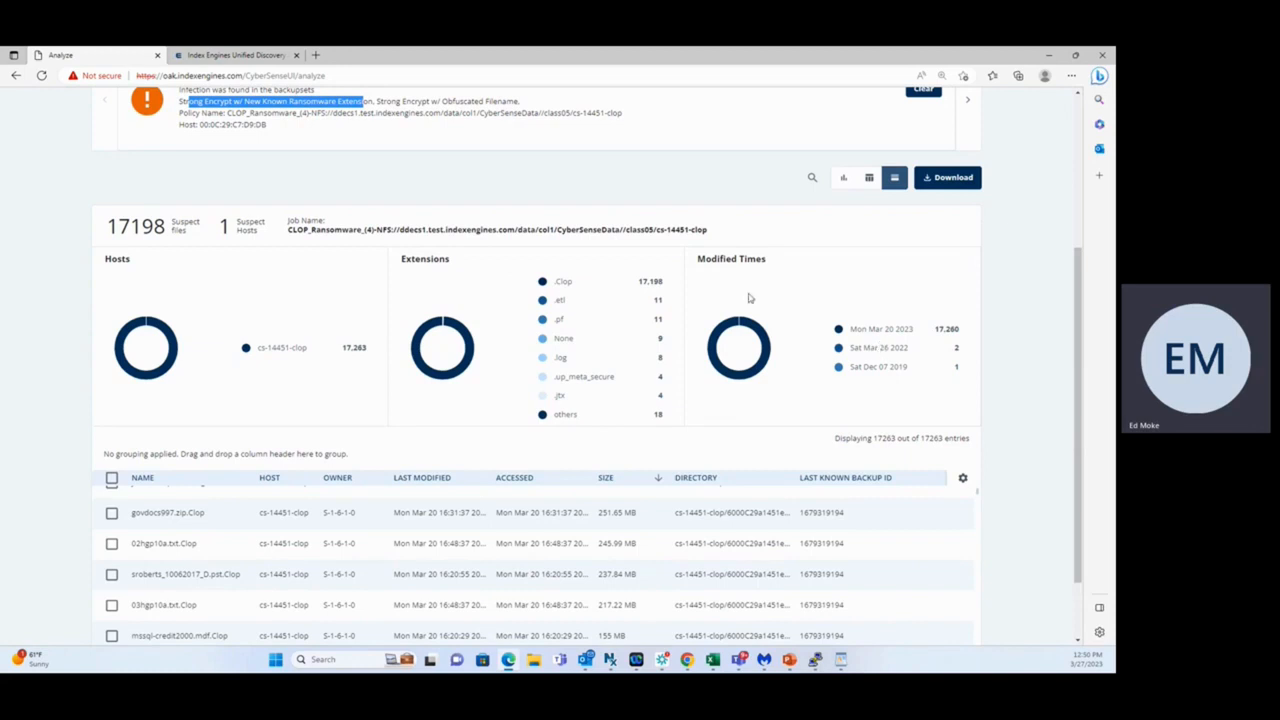
pyautogui.moveTo(910, 348)
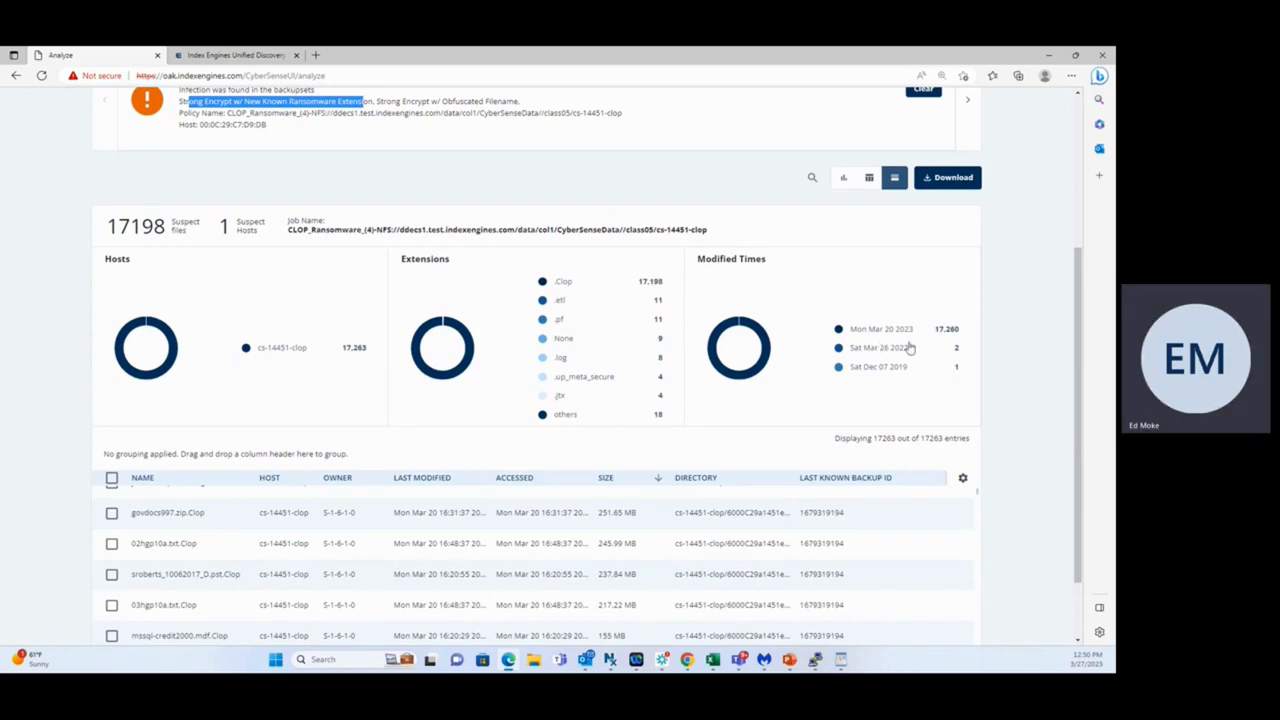
pyautogui.moveTo(892, 336)
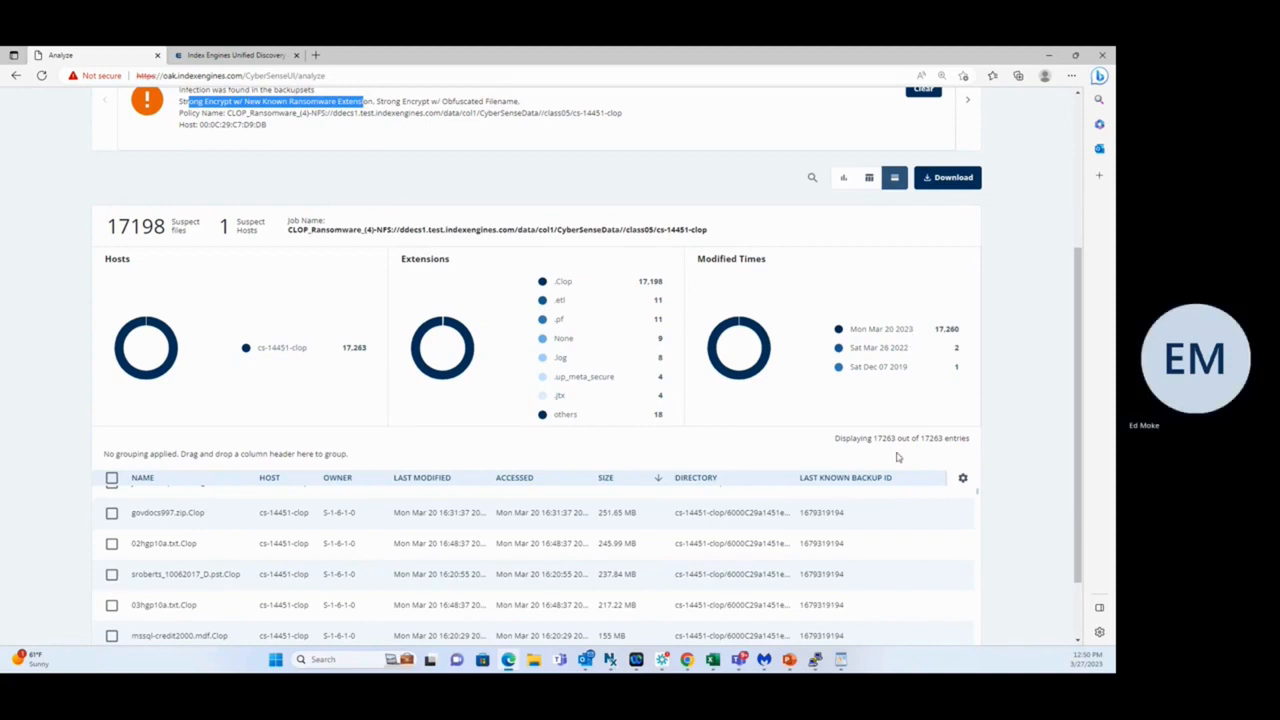
# Scroll the suspect files grid down to reveal additional .Clop entries.
pyautogui.scroll(-3)
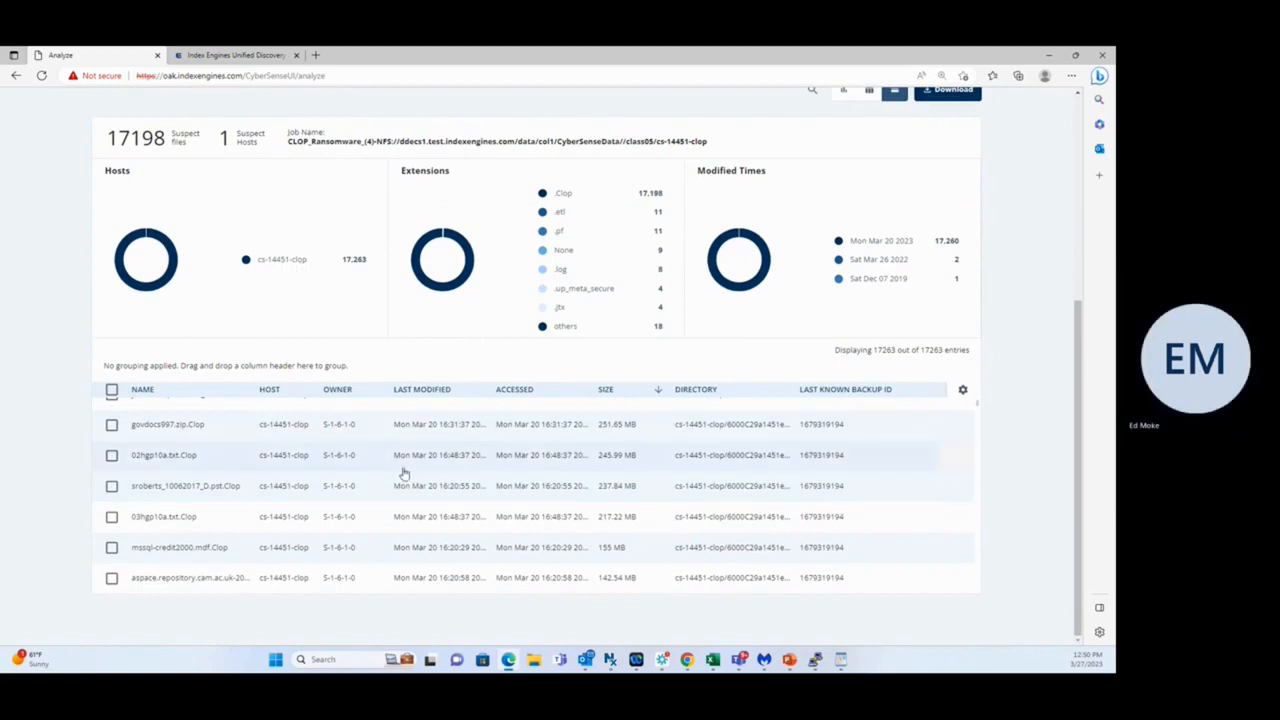
pyautogui.moveTo(316, 482)
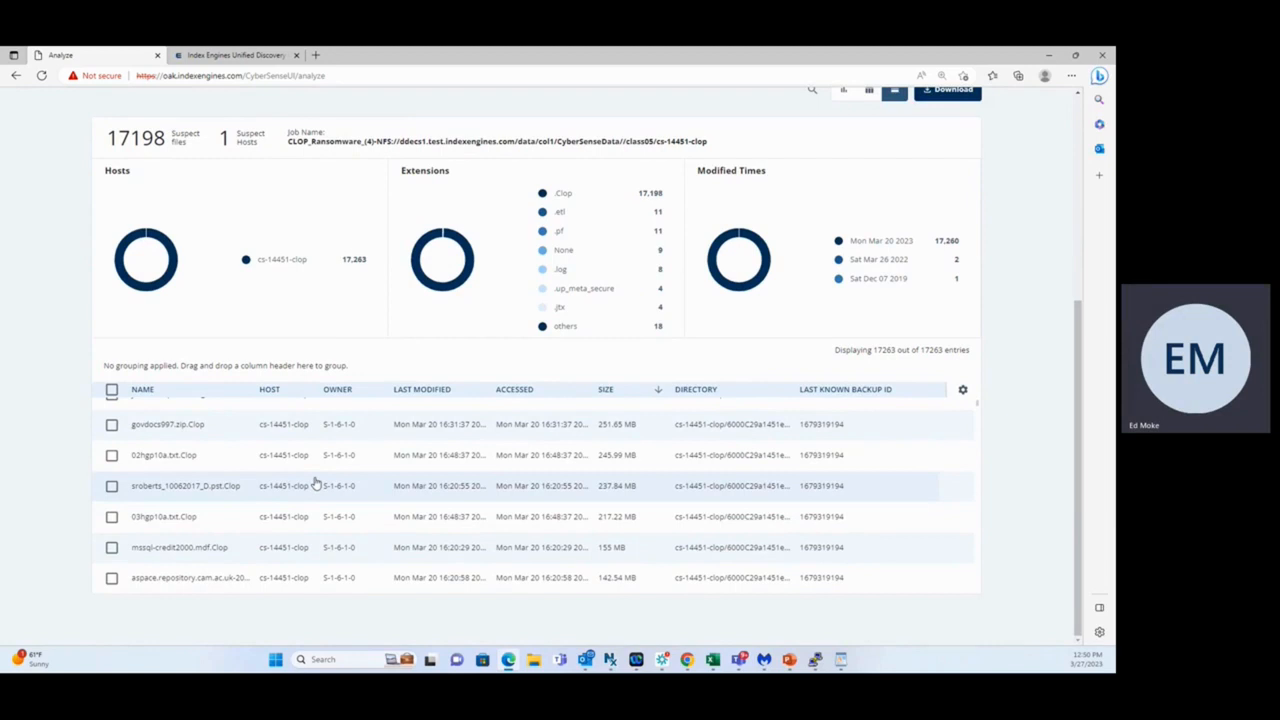
pyautogui.moveTo(484, 504)
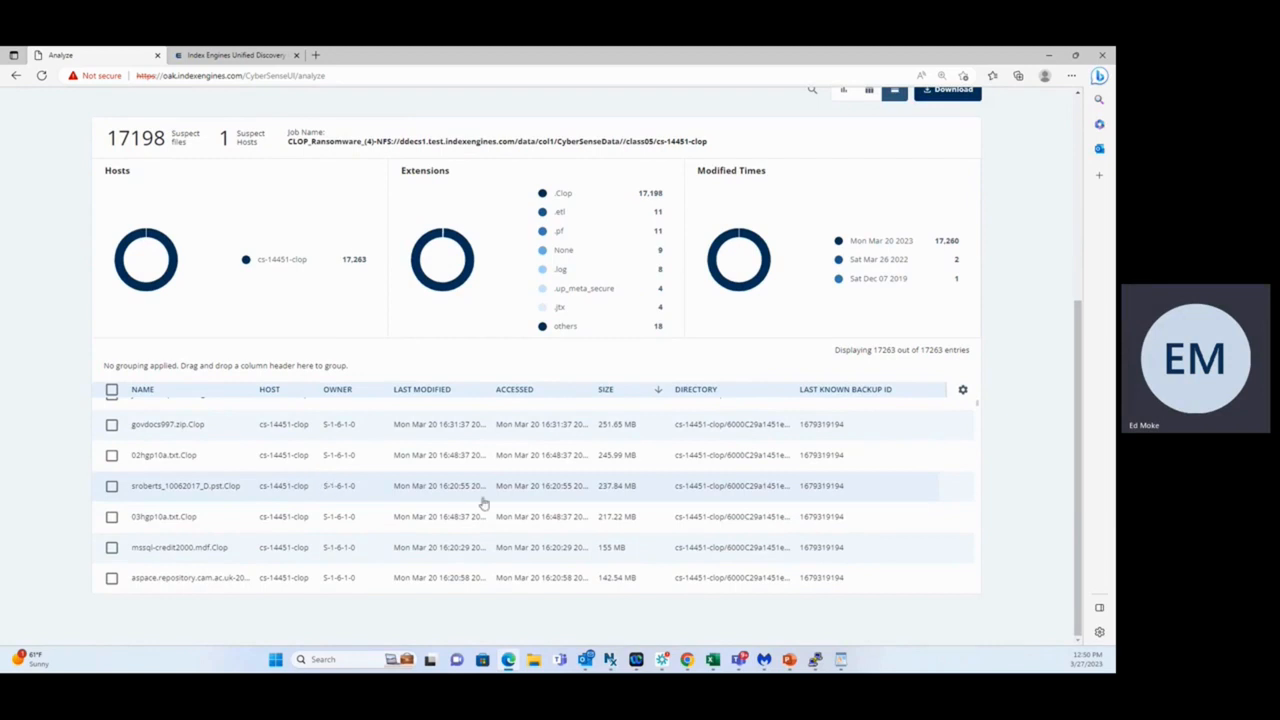
pyautogui.scroll(-3)
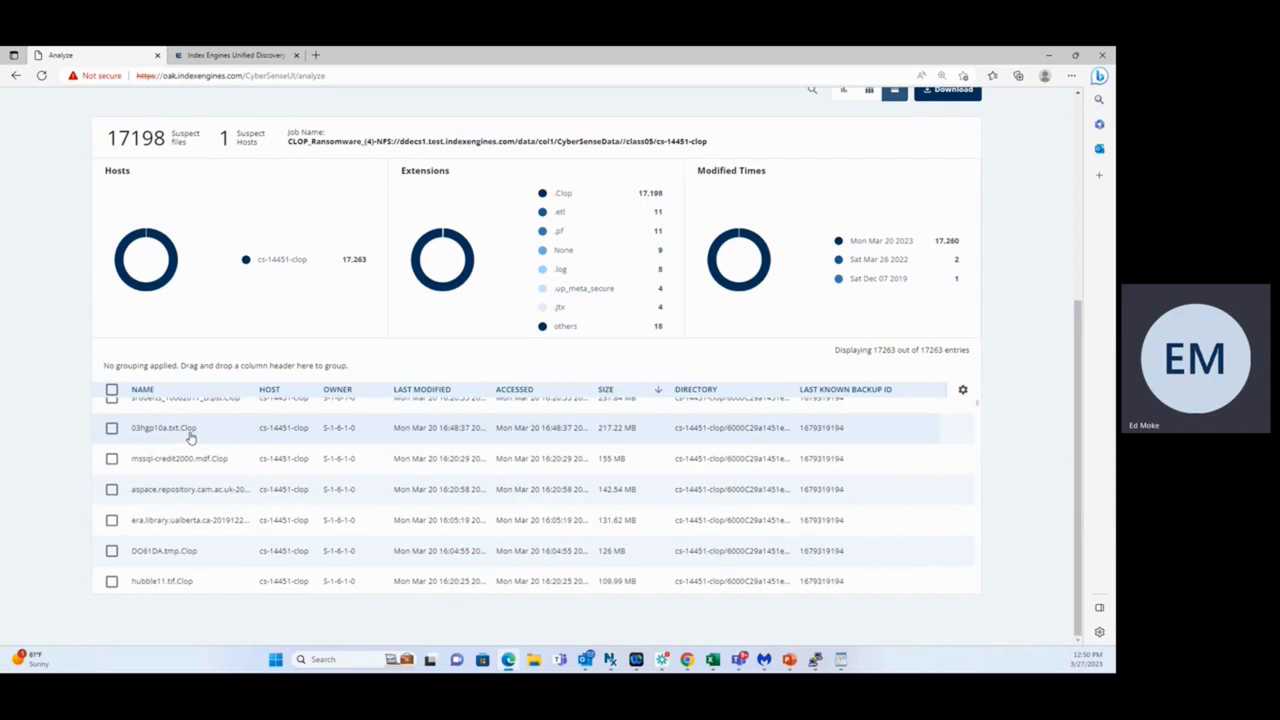
pyautogui.moveTo(614, 440)
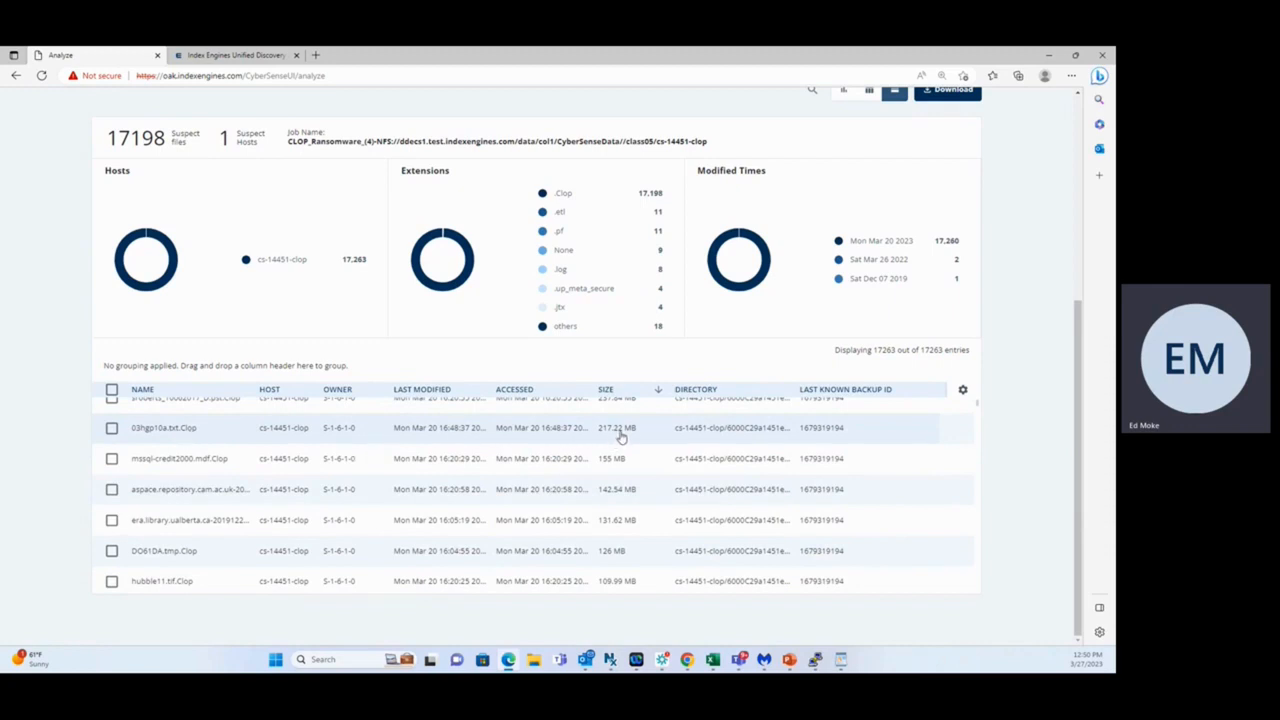
# View the Details pane and file entropy for the 217.22 MB and 155 MB .Clop suspect files.
pyautogui.click(164, 428)
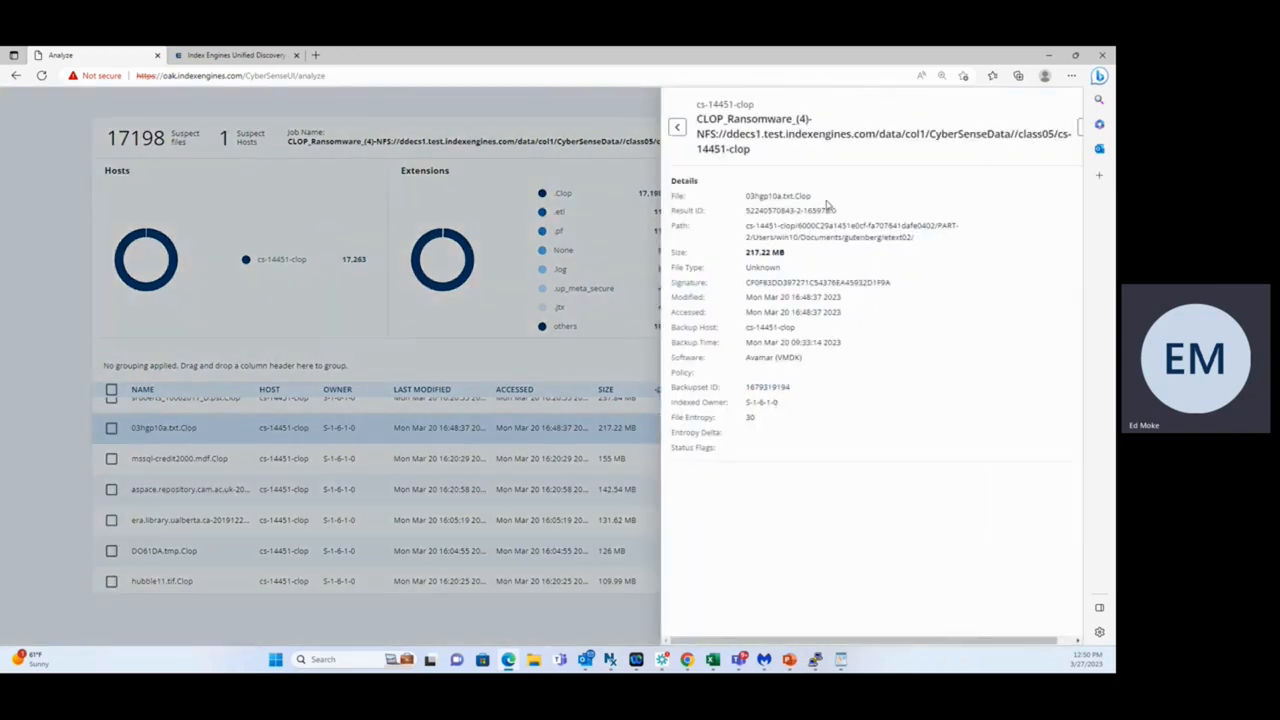
pyautogui.doubleClick(762, 268)
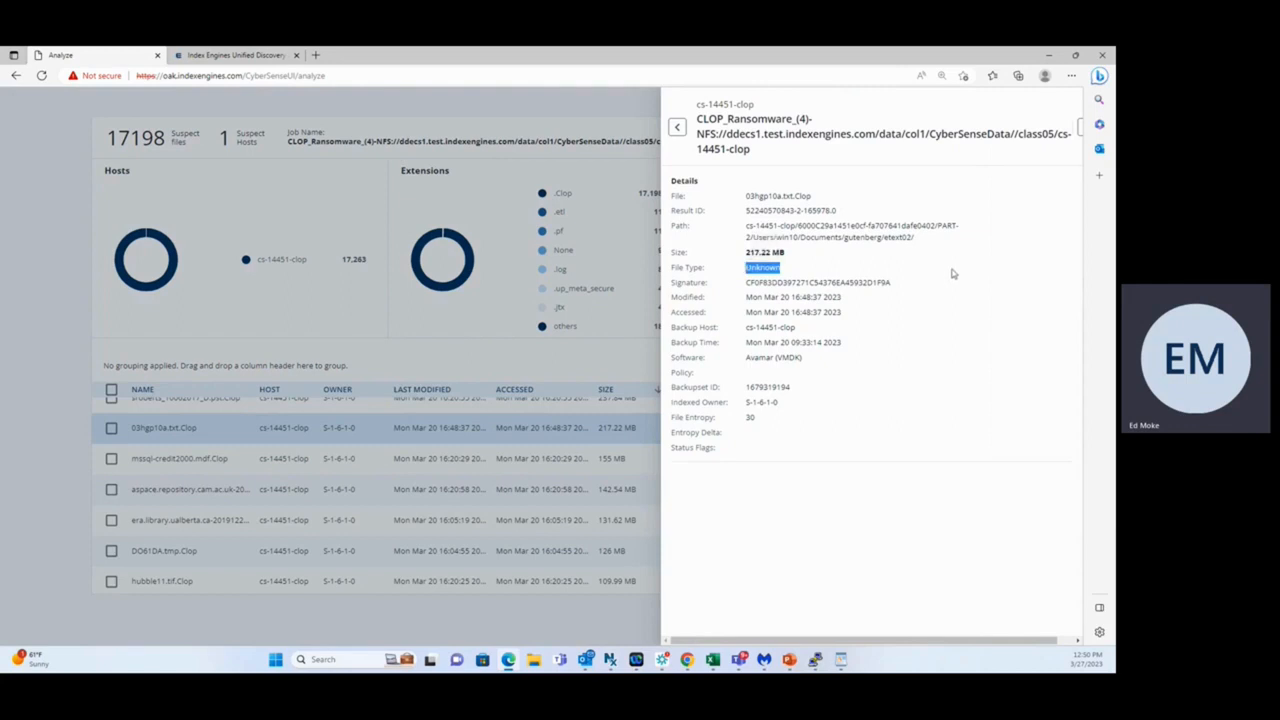
pyautogui.moveTo(758, 422)
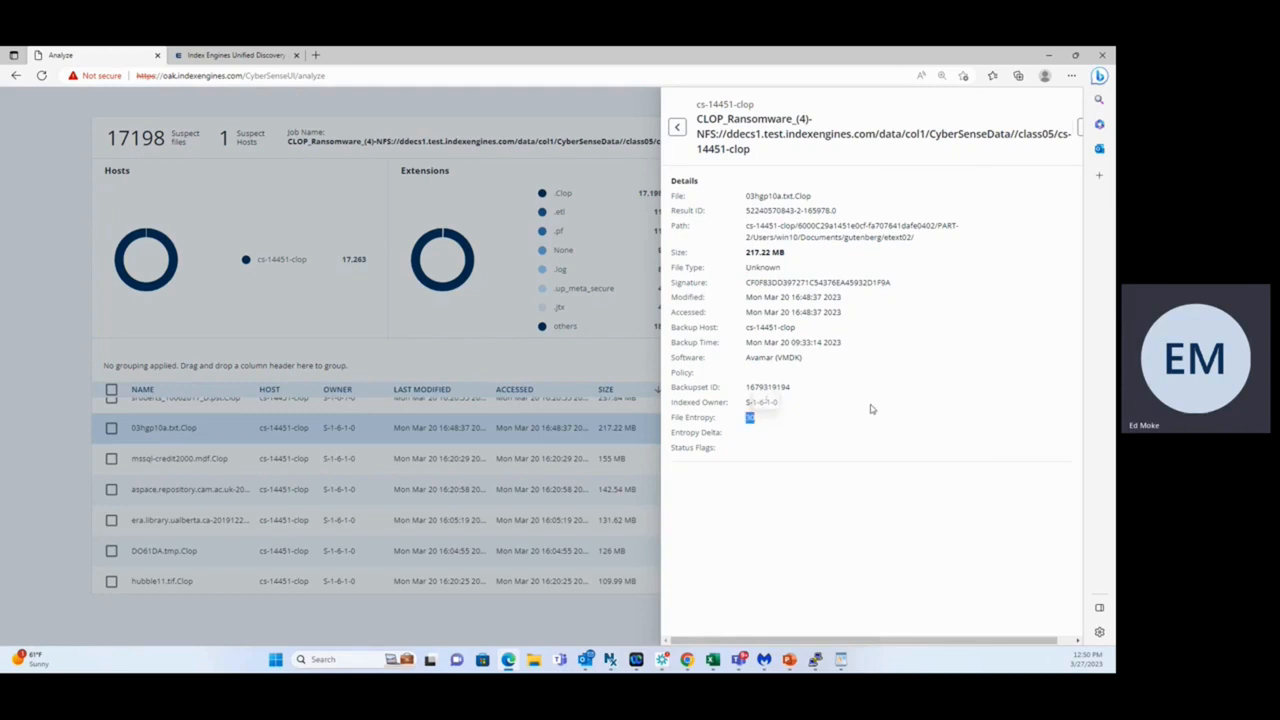
pyautogui.moveTo(900, 344)
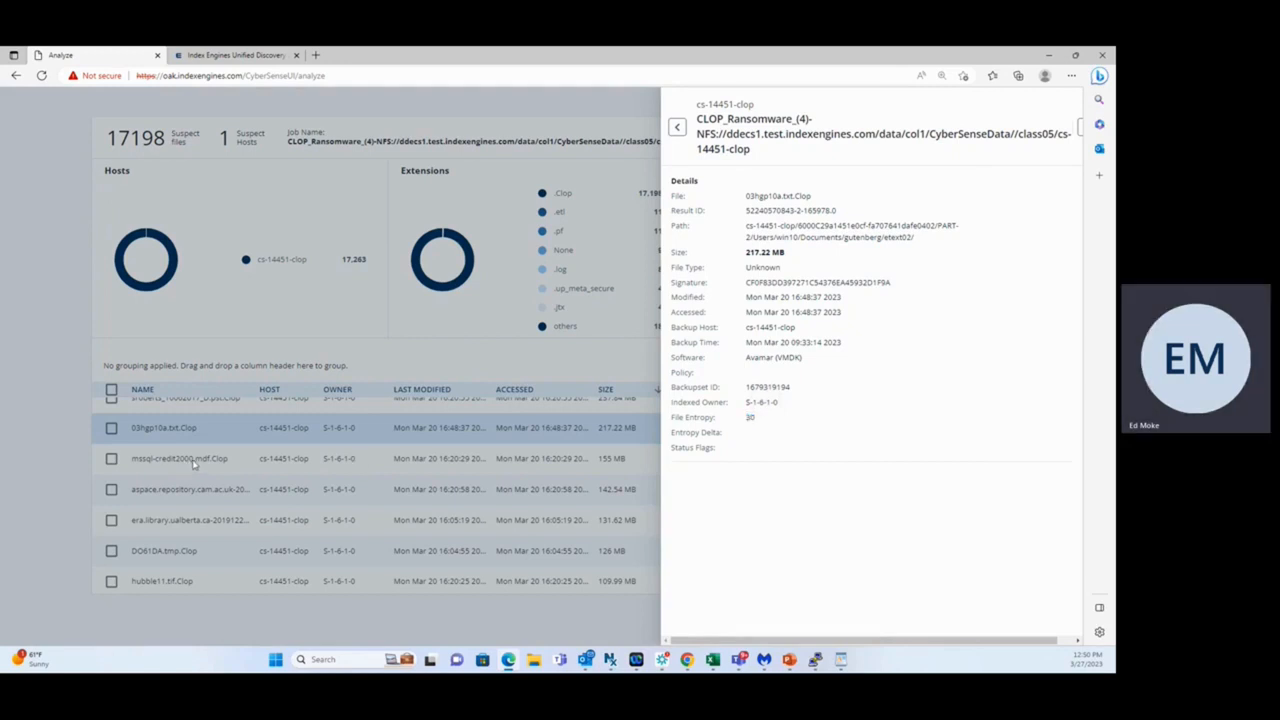
pyautogui.click(180, 458)
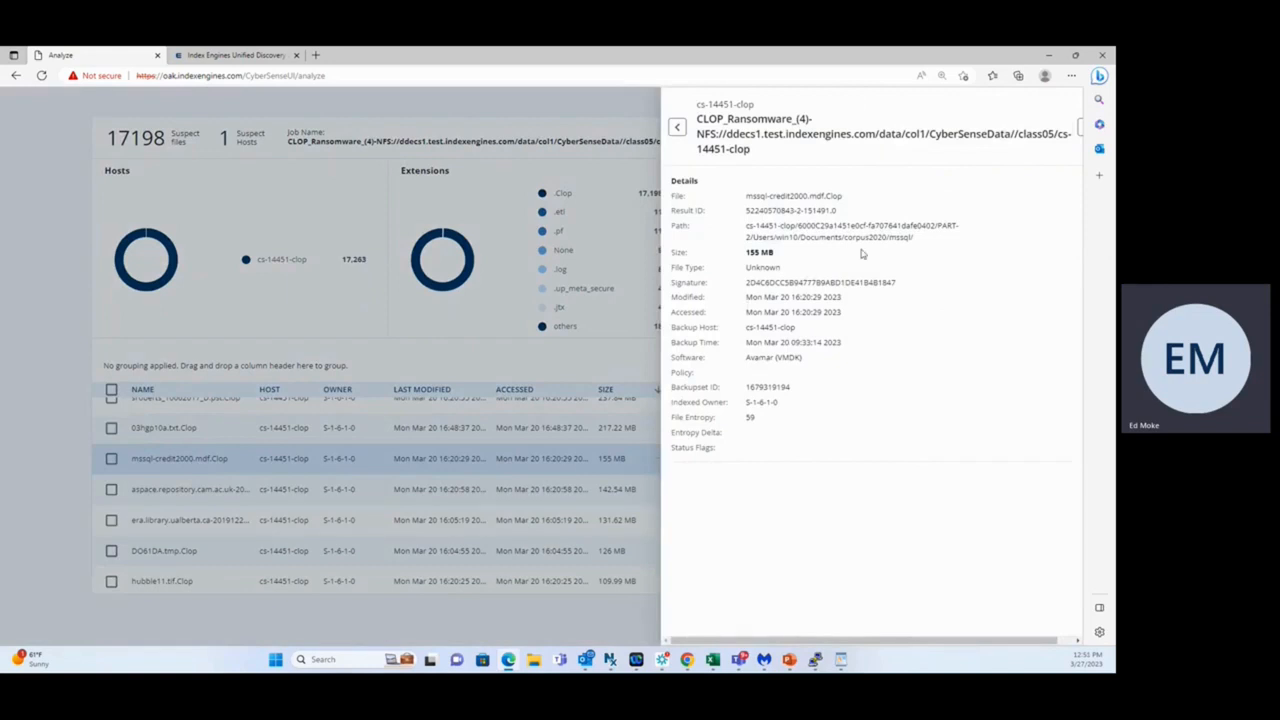
pyautogui.doubleClick(764, 268)
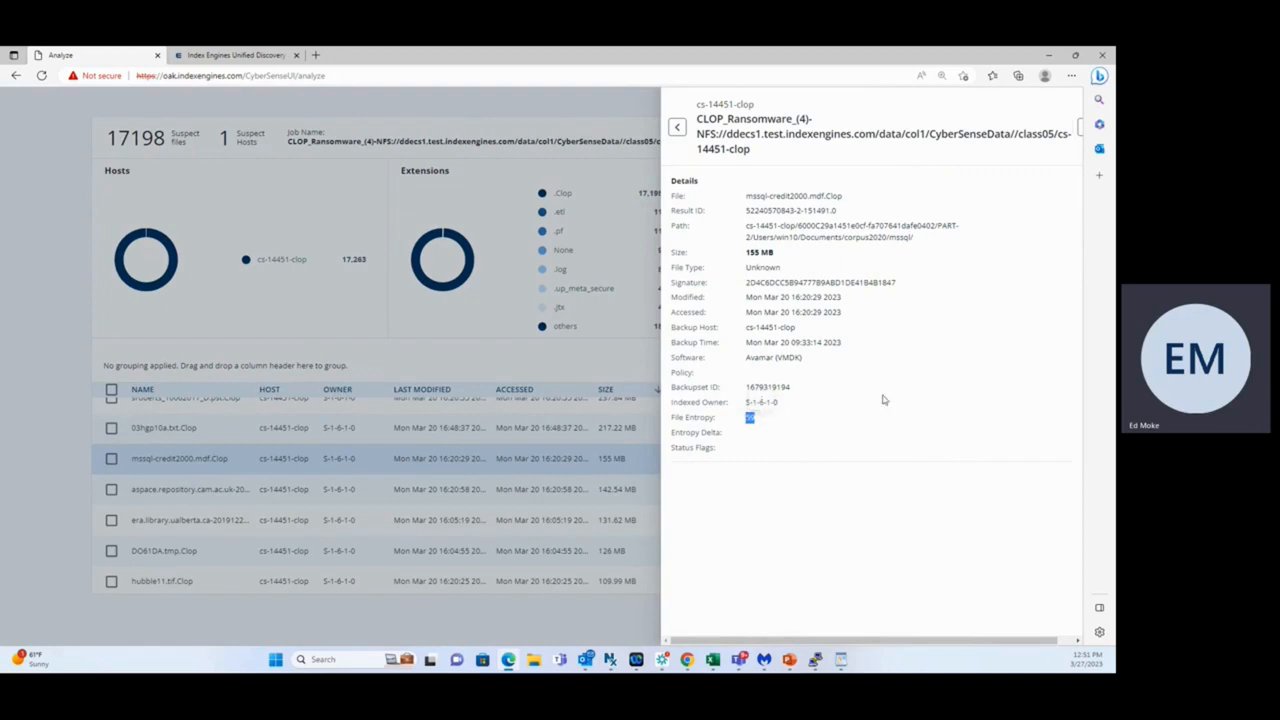
pyautogui.moveTo(904, 342)
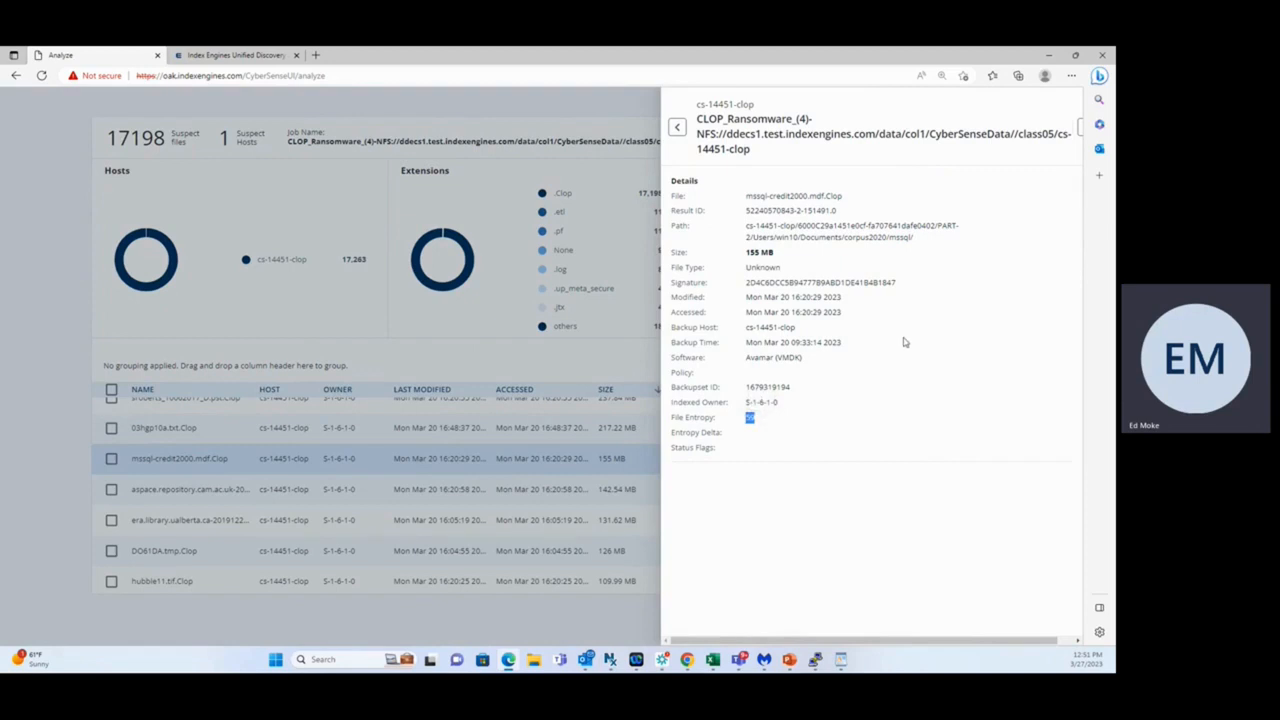
pyautogui.moveTo(858, 324)
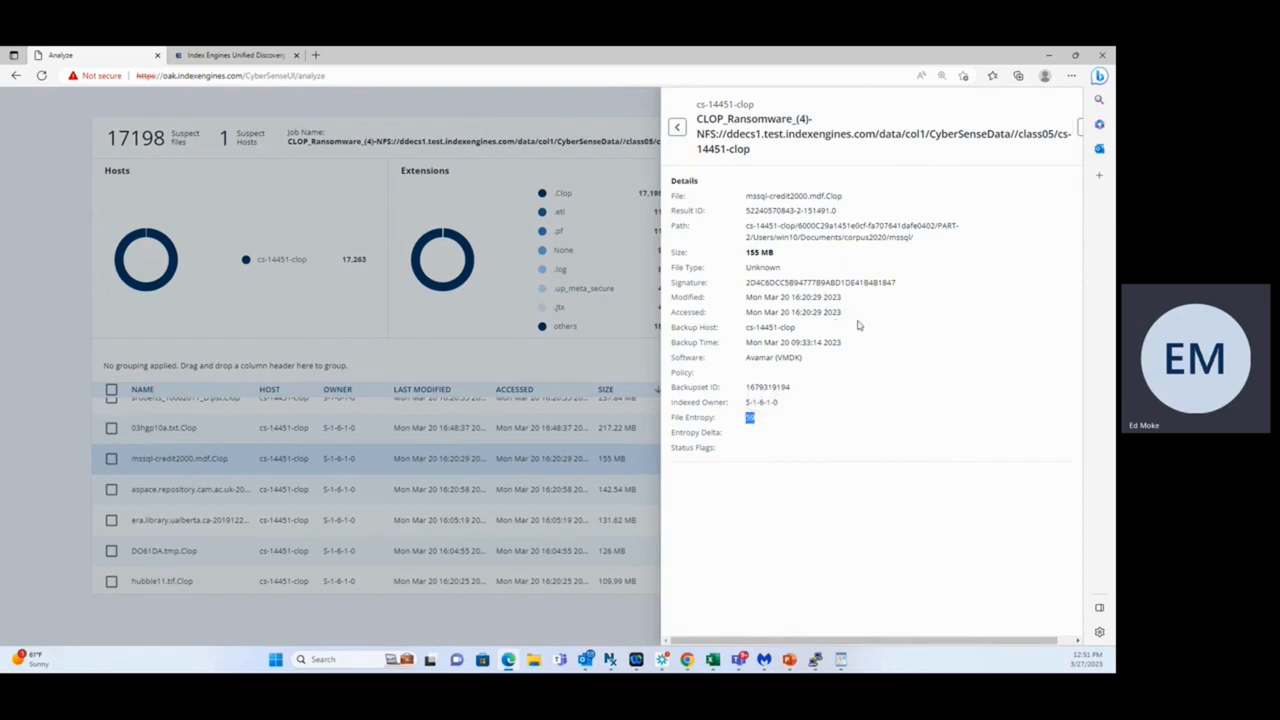
pyautogui.moveTo(944, 330)
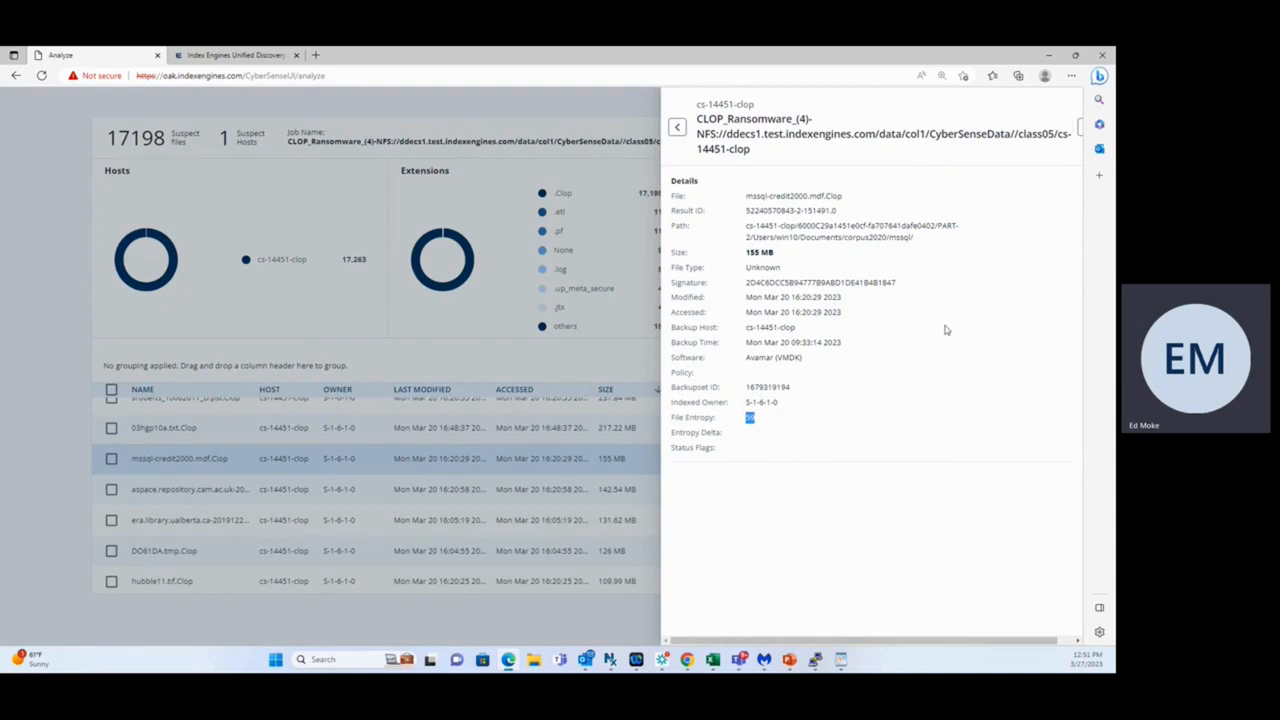
pyautogui.moveTo(948, 320)
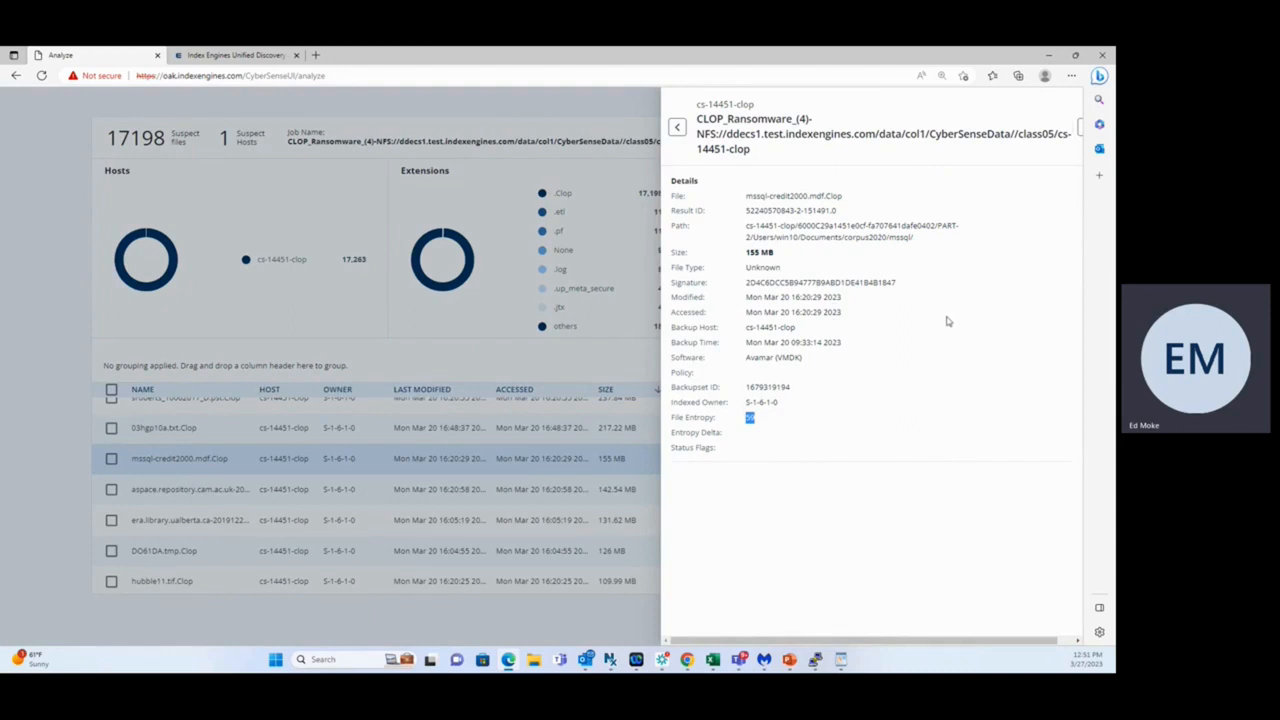
pyautogui.moveTo(816, 424)
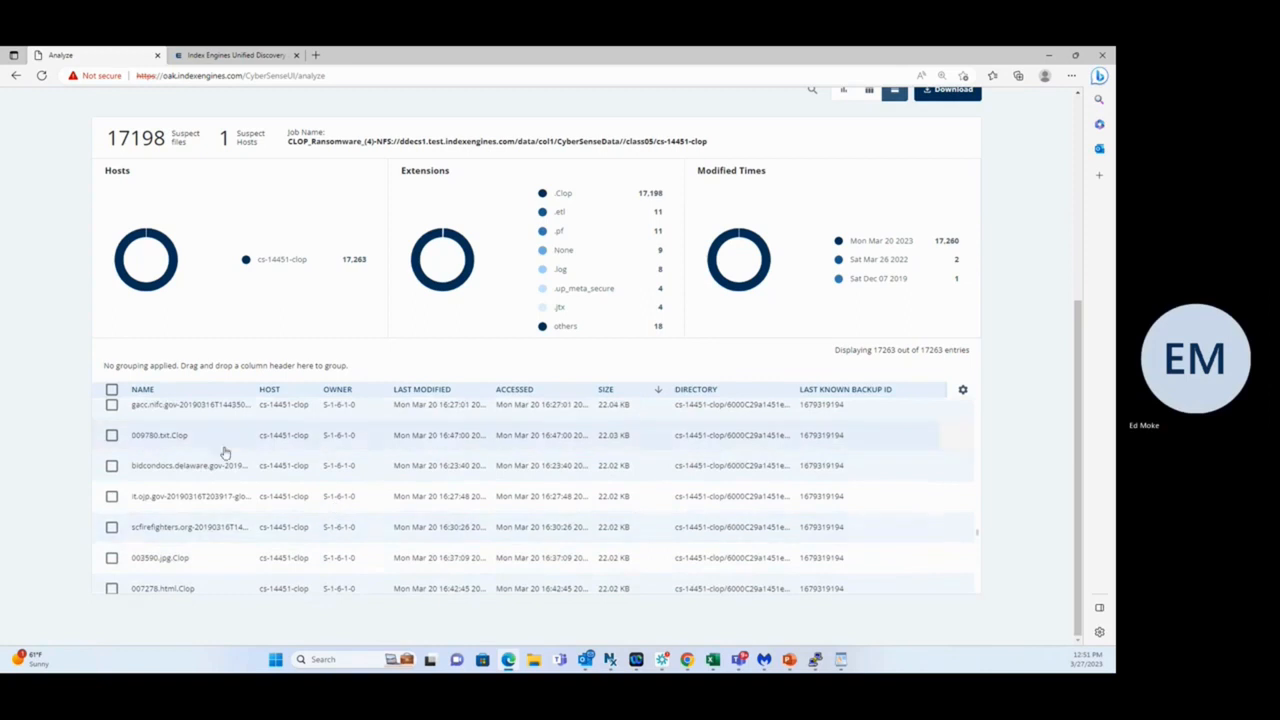
# View the details and entropy of the 22.03 KB .Clop file, then dismiss the Details pane.
pyautogui.click(160, 434)
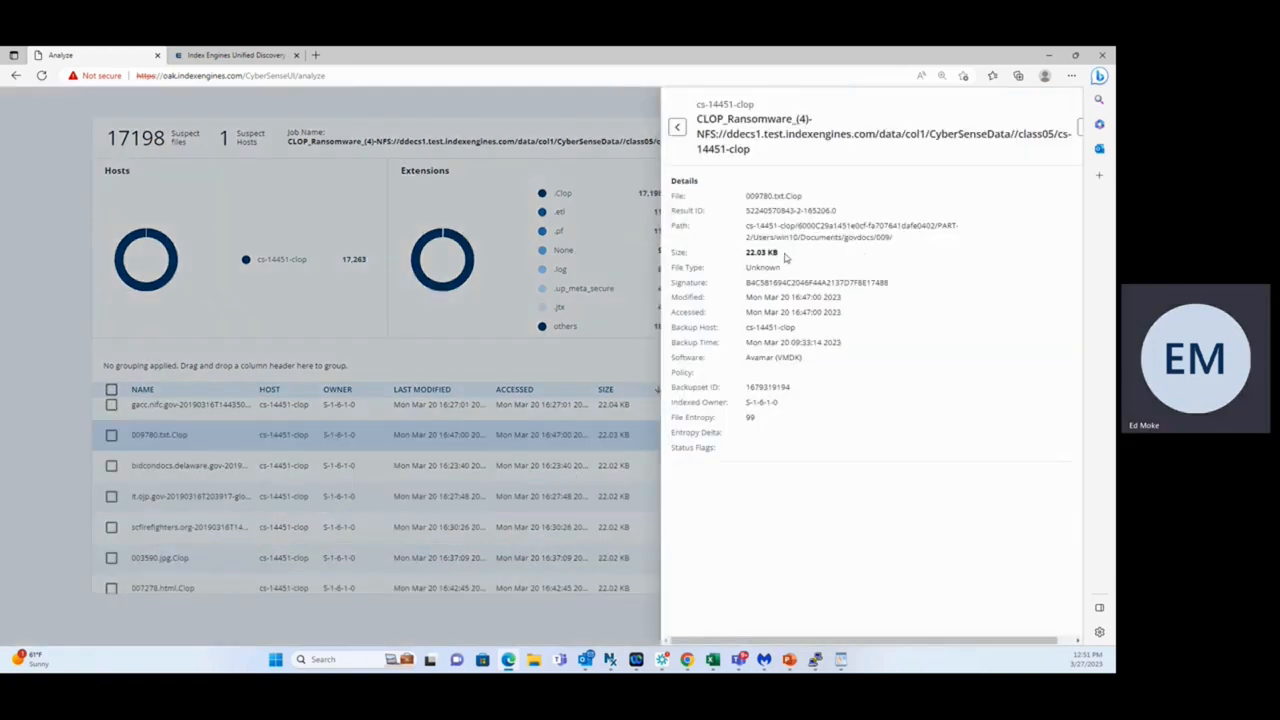
pyautogui.doubleClick(760, 252)
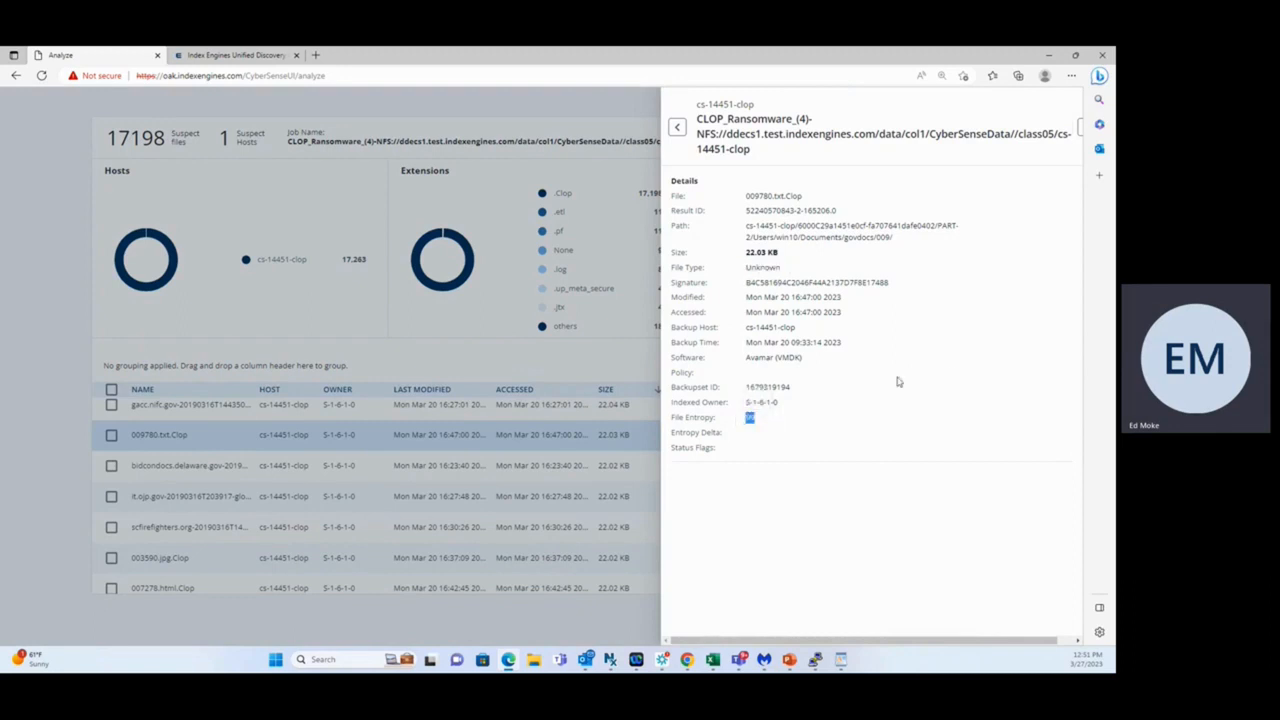
pyautogui.moveTo(936, 356)
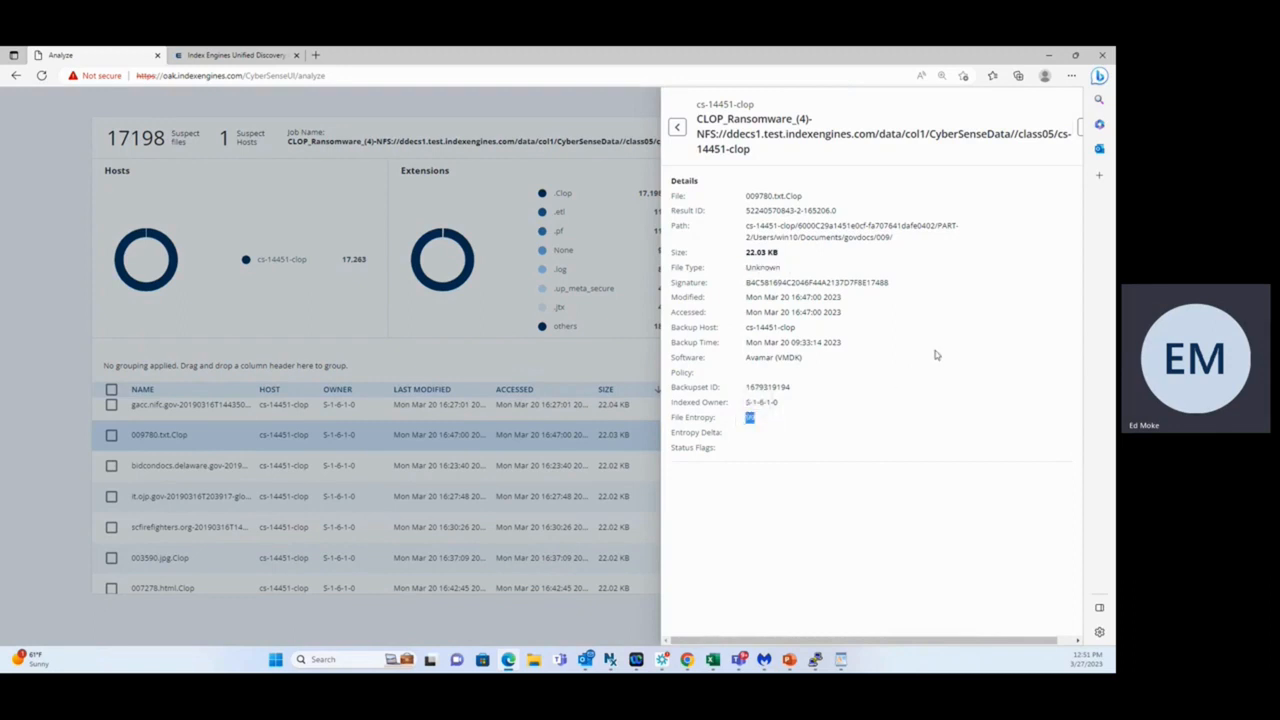
pyautogui.moveTo(924, 360)
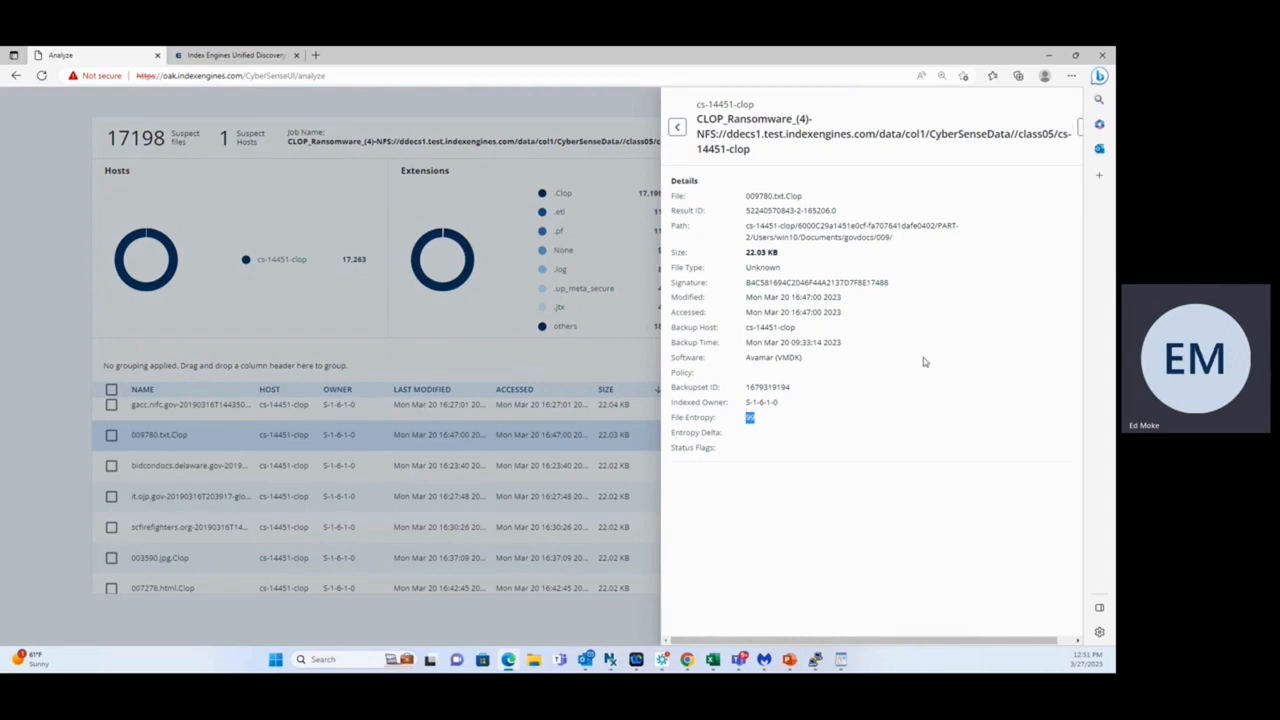
pyautogui.moveTo(888, 340)
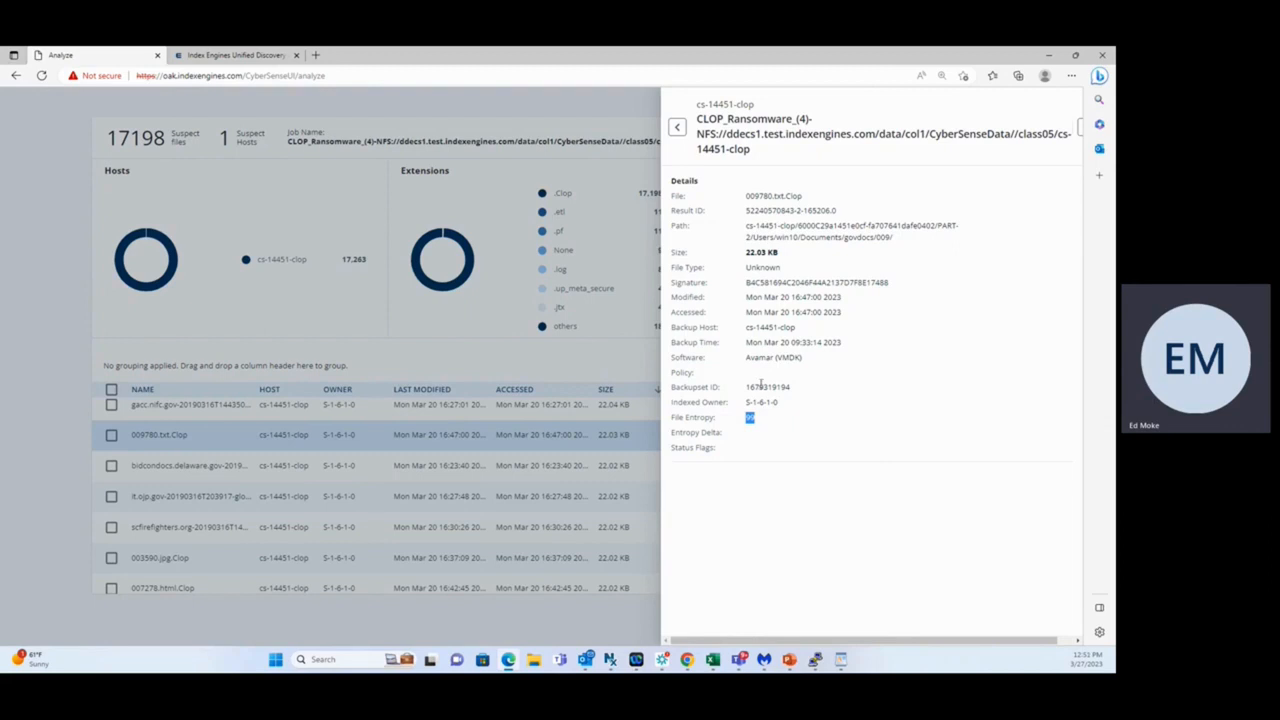
pyautogui.click(676, 126)
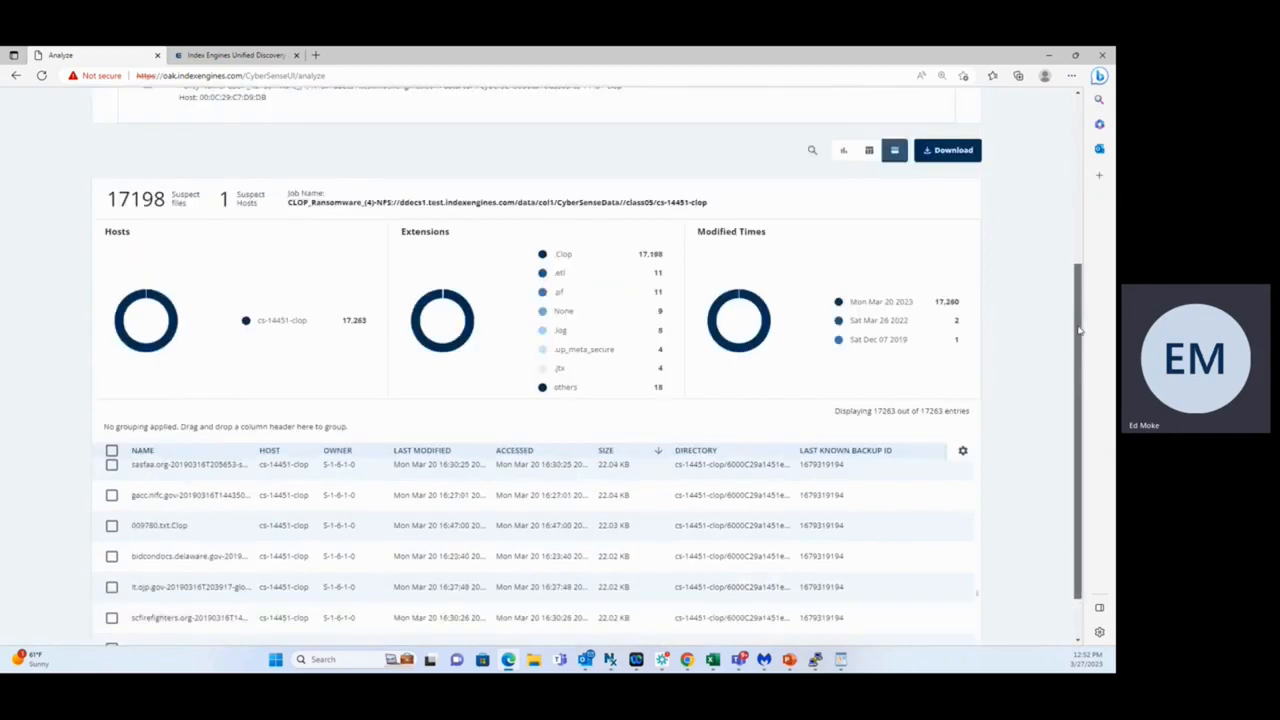
# Scroll up to the New Alerts table and the Clop Infection found banner.
pyautogui.scroll(3)
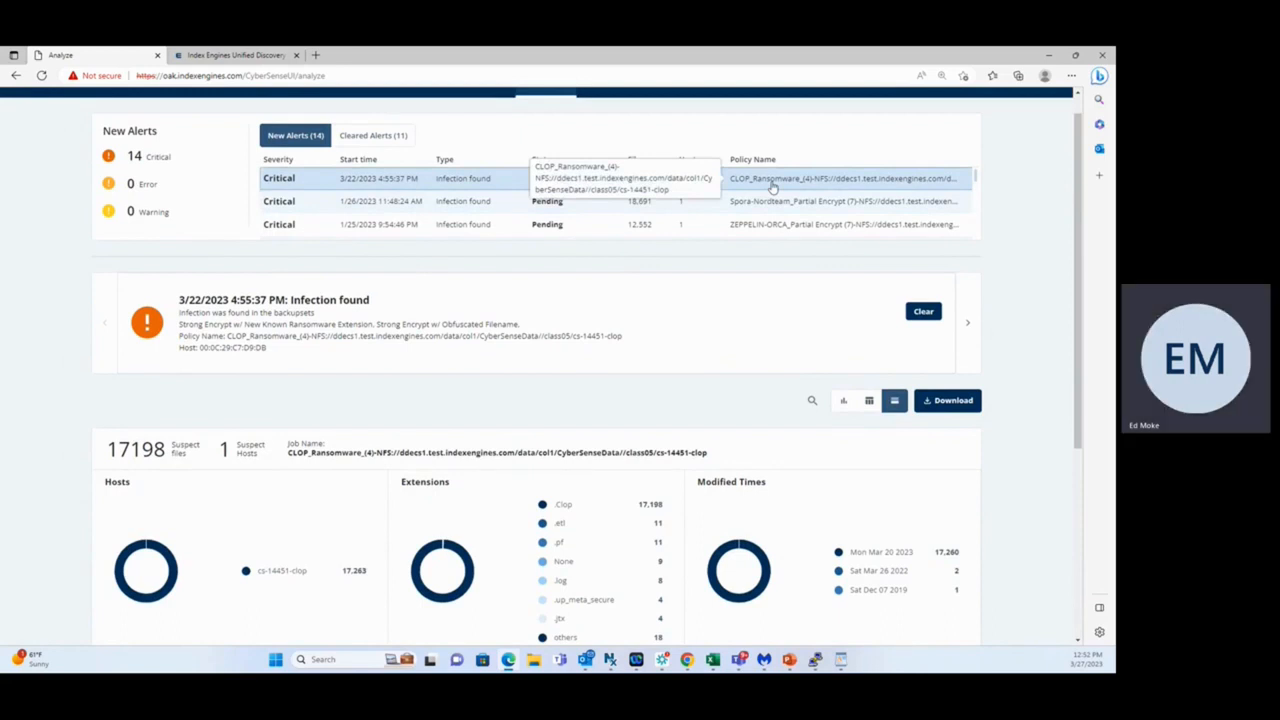
pyautogui.moveTo(756, 180)
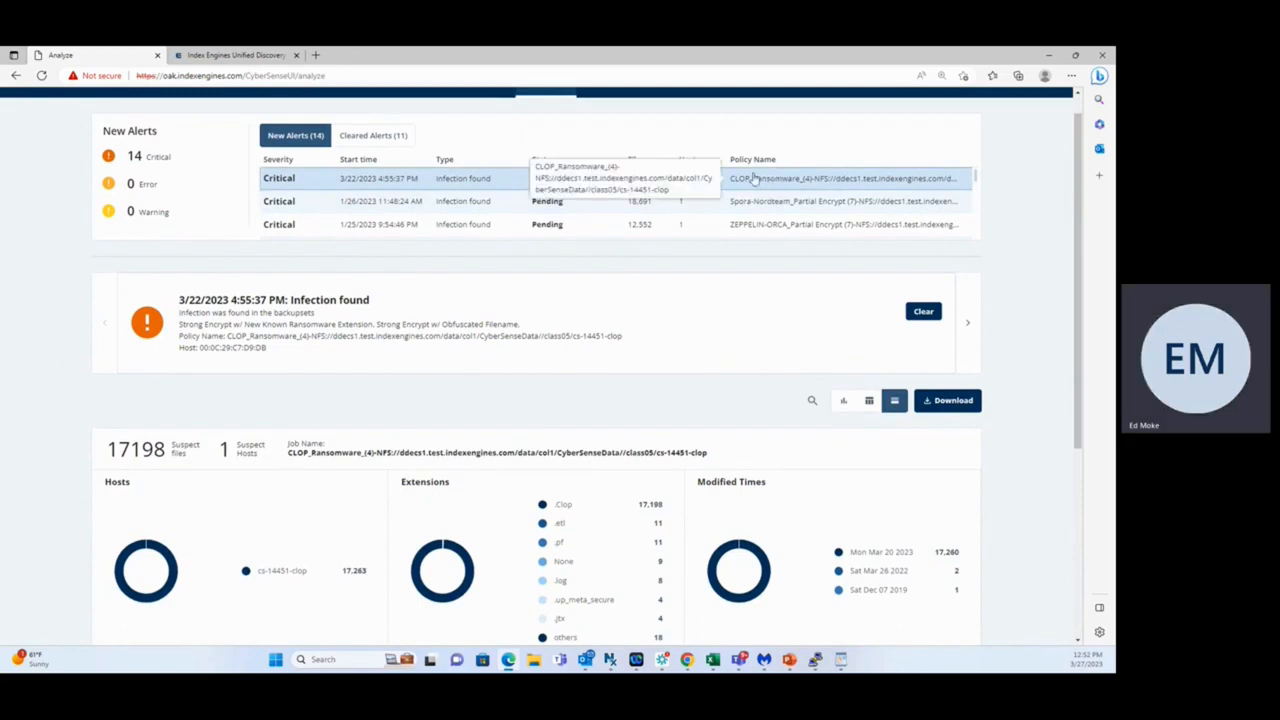